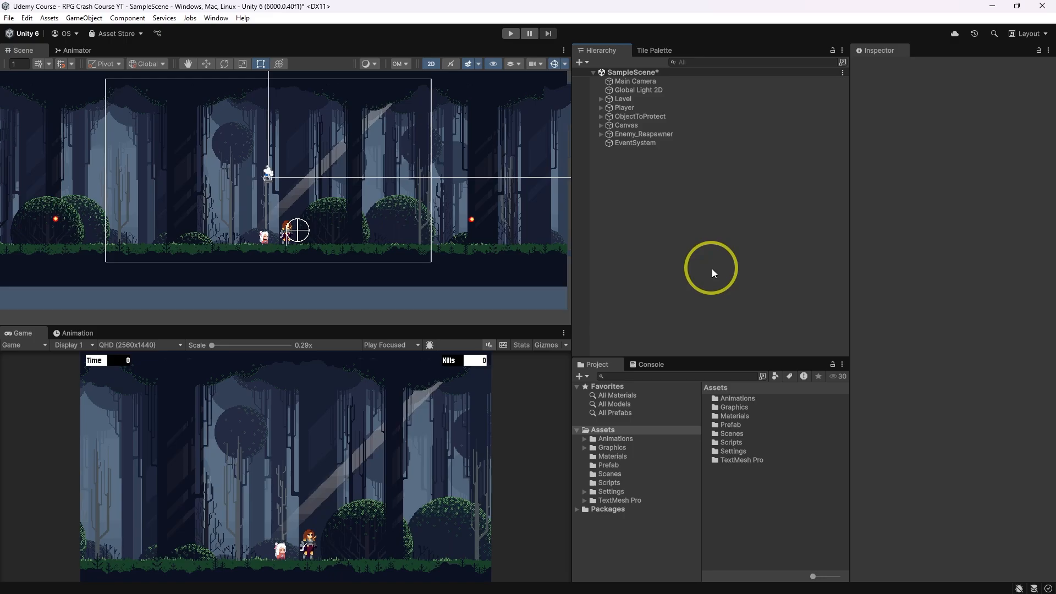
Step: Bring up the Hierarchy's create context menu and choose an entry from it
right_click(711, 270)
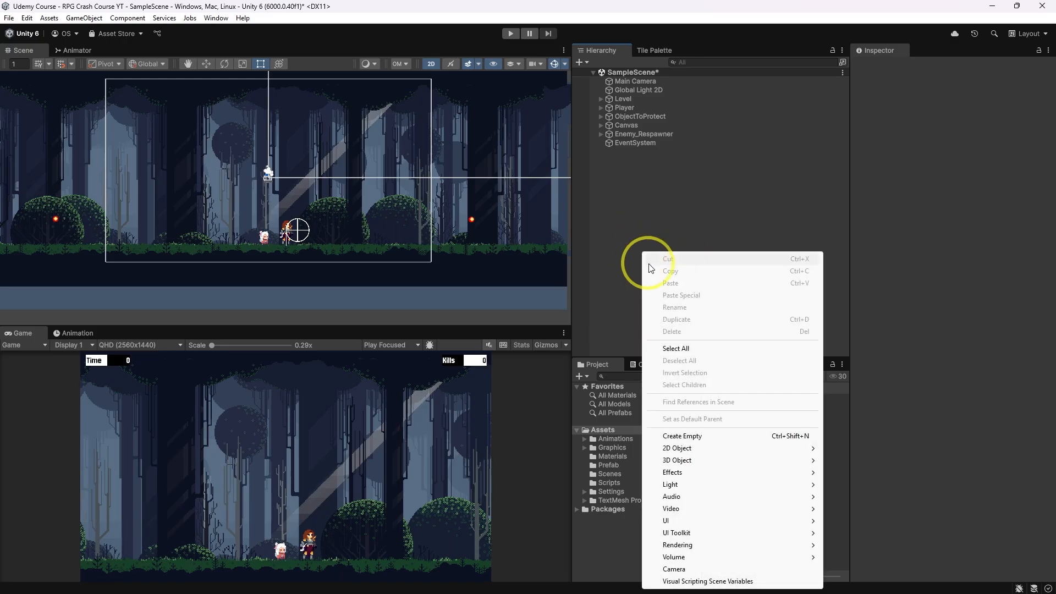
click(666, 520)
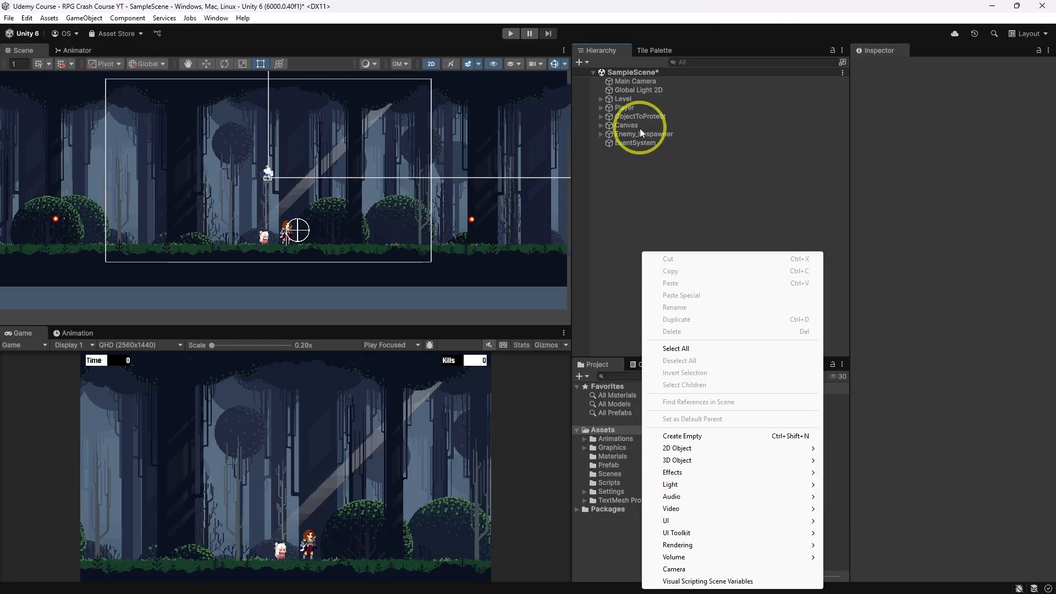
Step: With Canvas at Constant Pixel Size, compare the HUD at 4K and Full HD
click(626, 124)
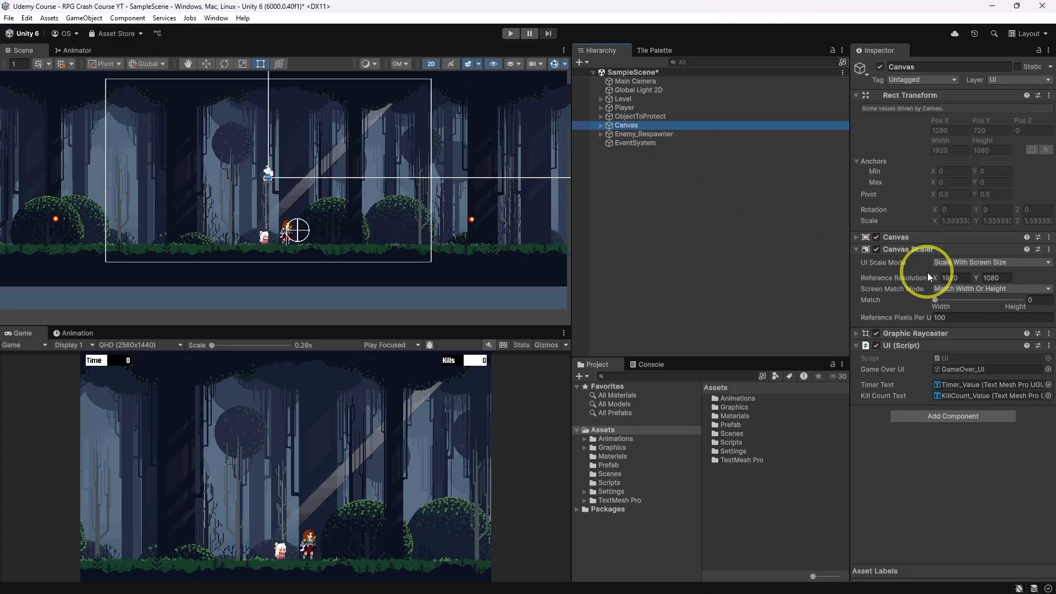
click(991, 262)
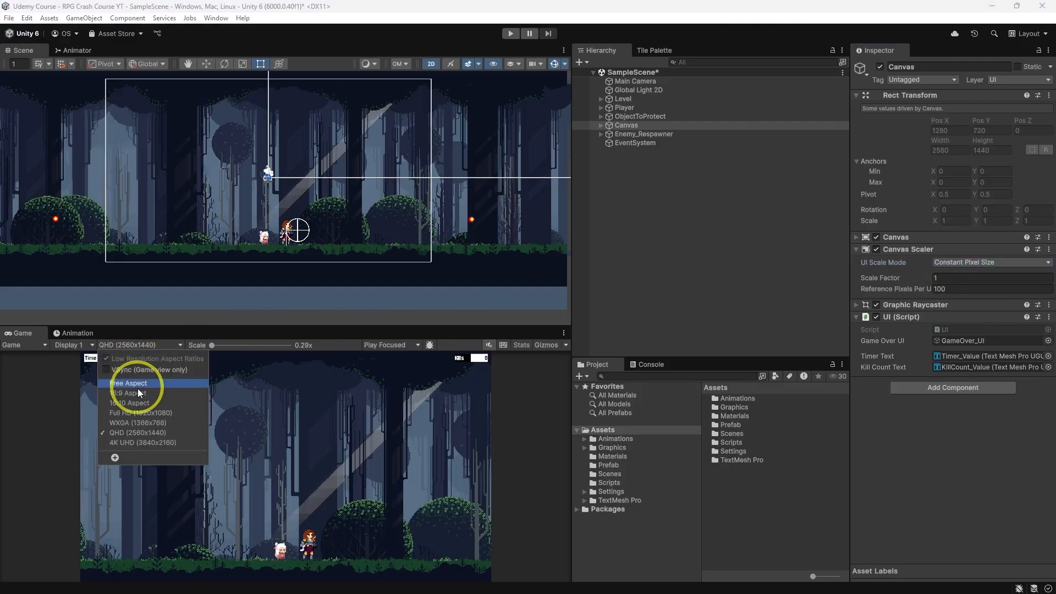
click(139, 443)
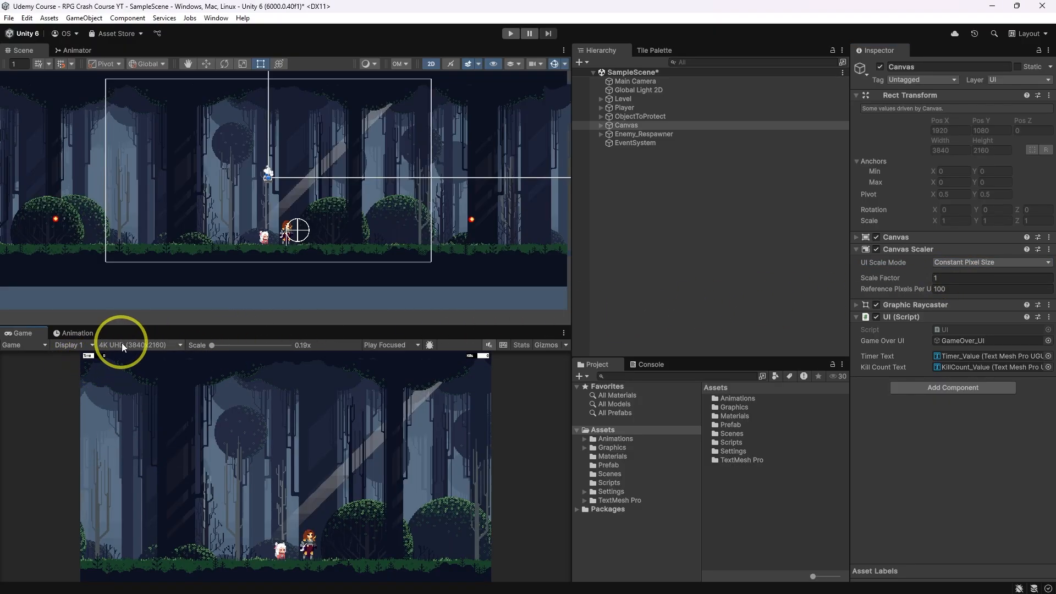
click(138, 345)
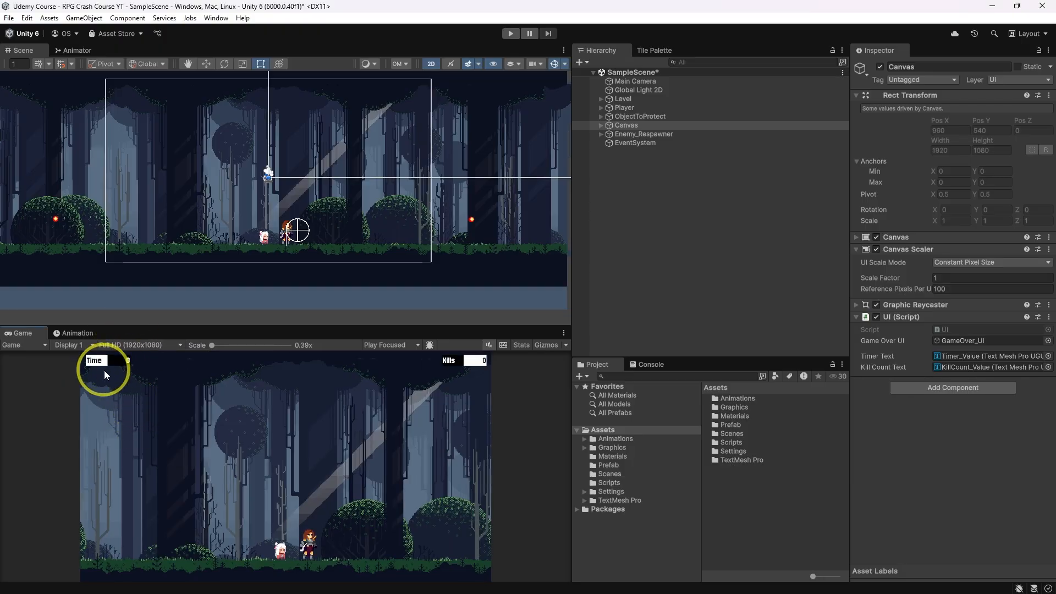
mouse_move(253, 399)
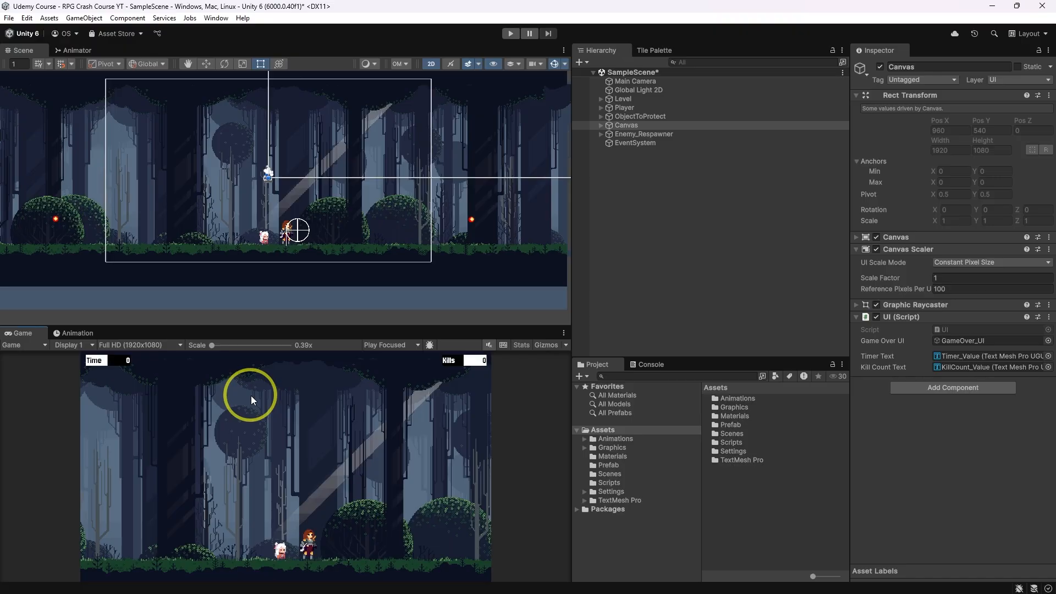
Step: Switch the Canvas Scaler to Scale With Screen Size and compare 4K against Full HD again
click(987, 262)
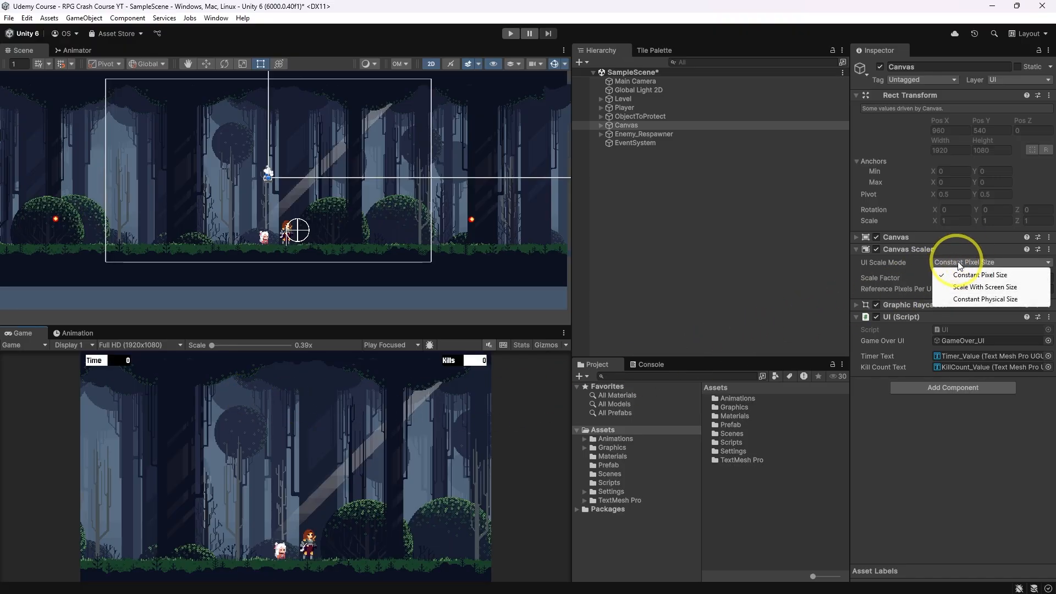
click(984, 286)
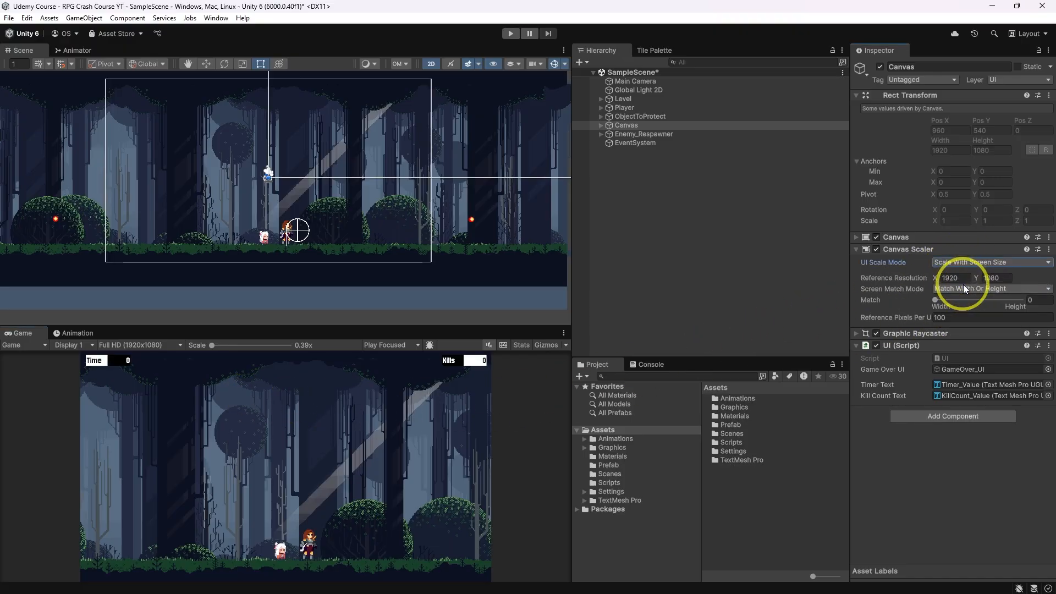
click(139, 345)
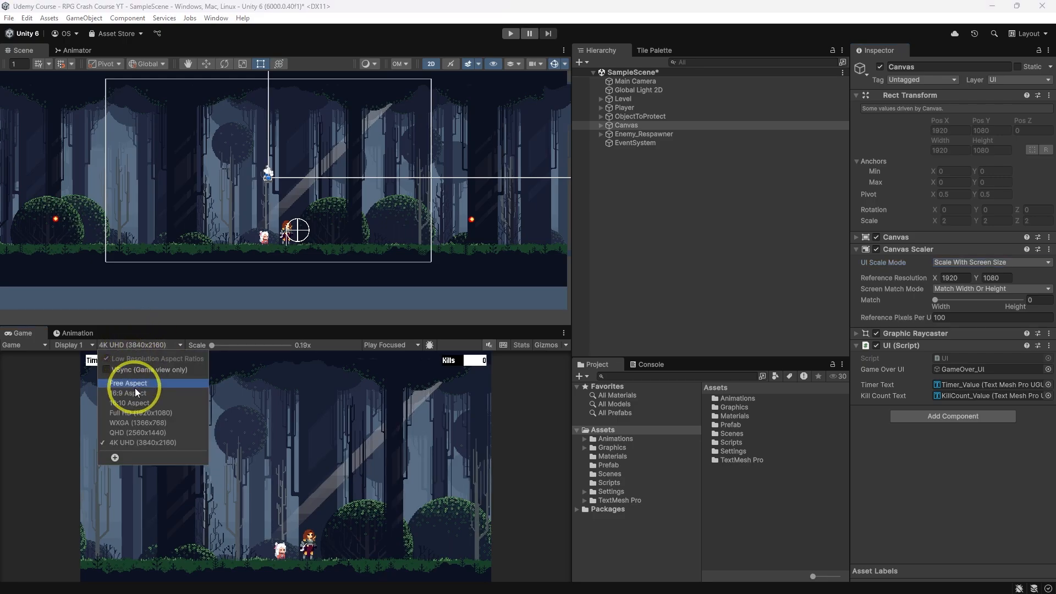
click(139, 413)
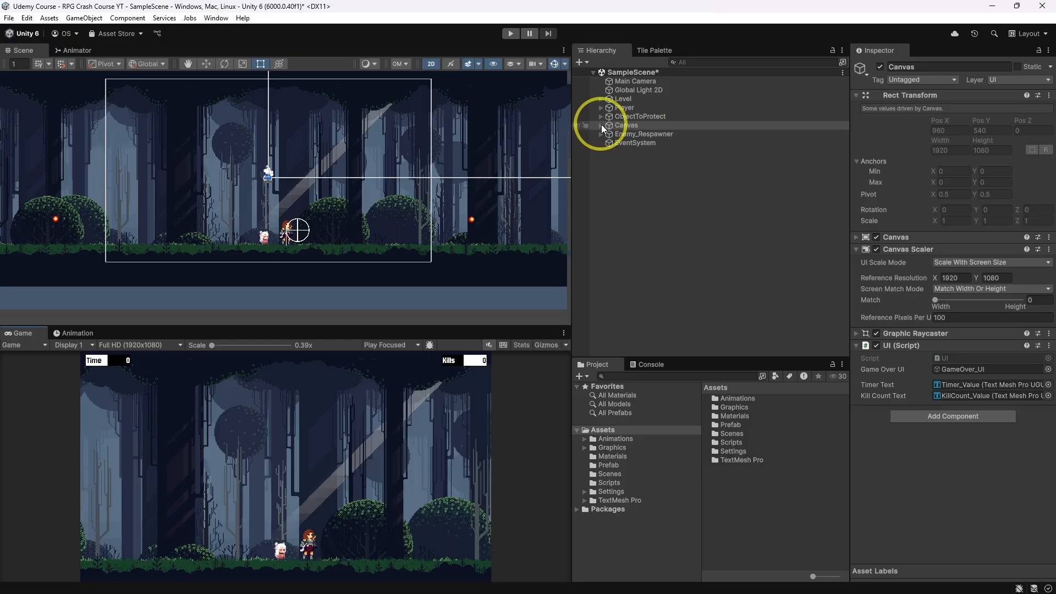
Step: Create a new UI Image under the Canvas for the UI_Fade overlay
click(598, 126)
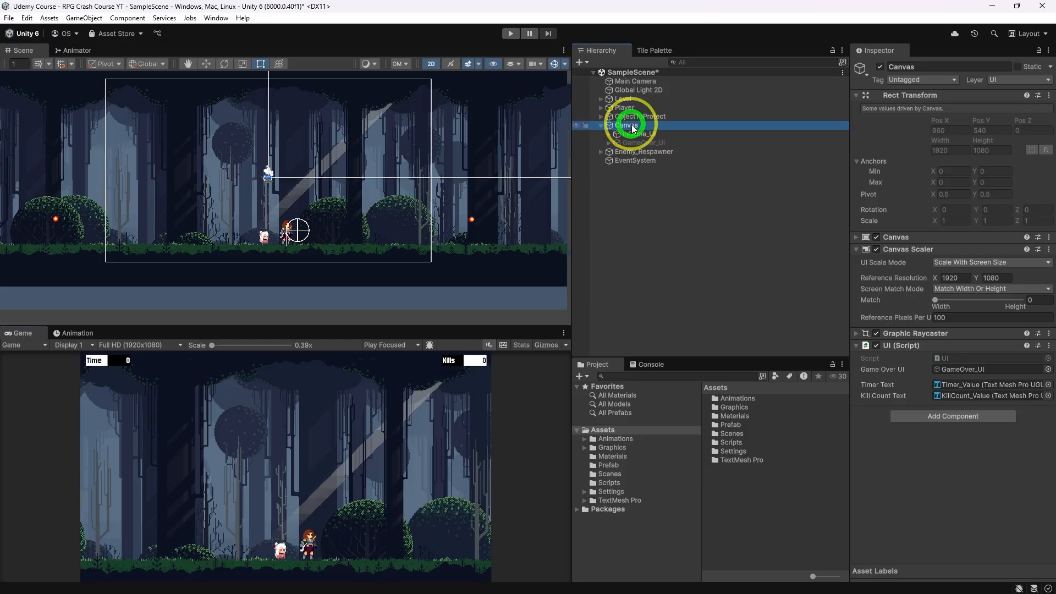
right_click(625, 125)
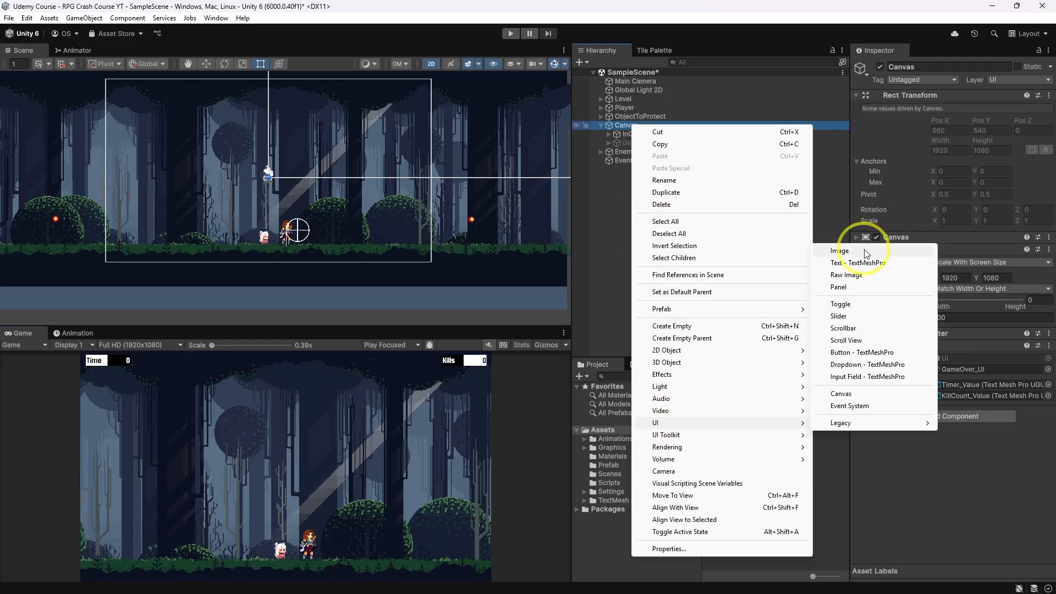
click(841, 251)
text(UI_Fade)
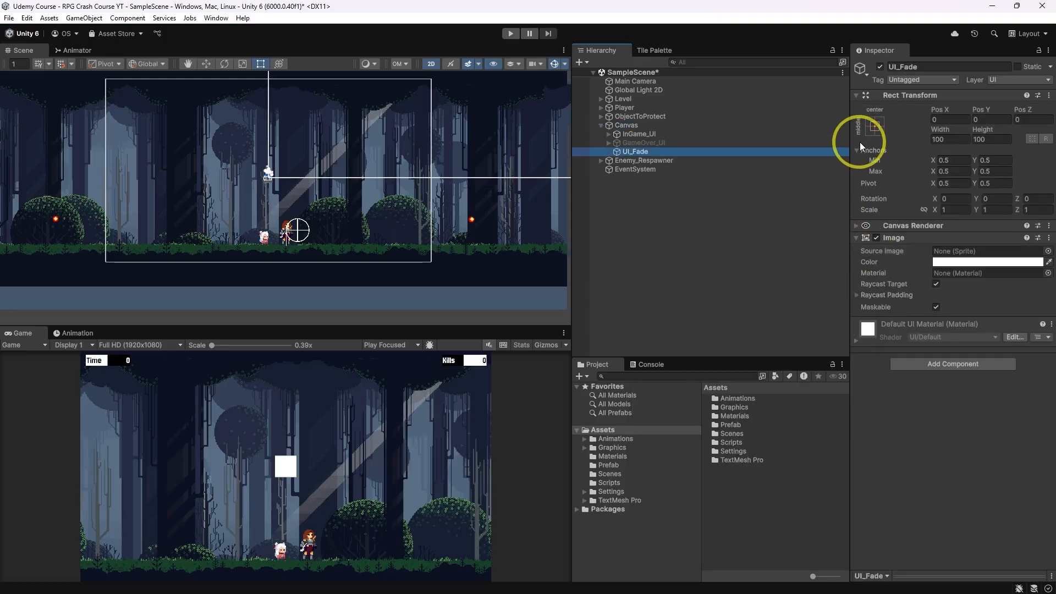
Step: Stretch the image to fill the whole screen and confirm its black colour
click(874, 128)
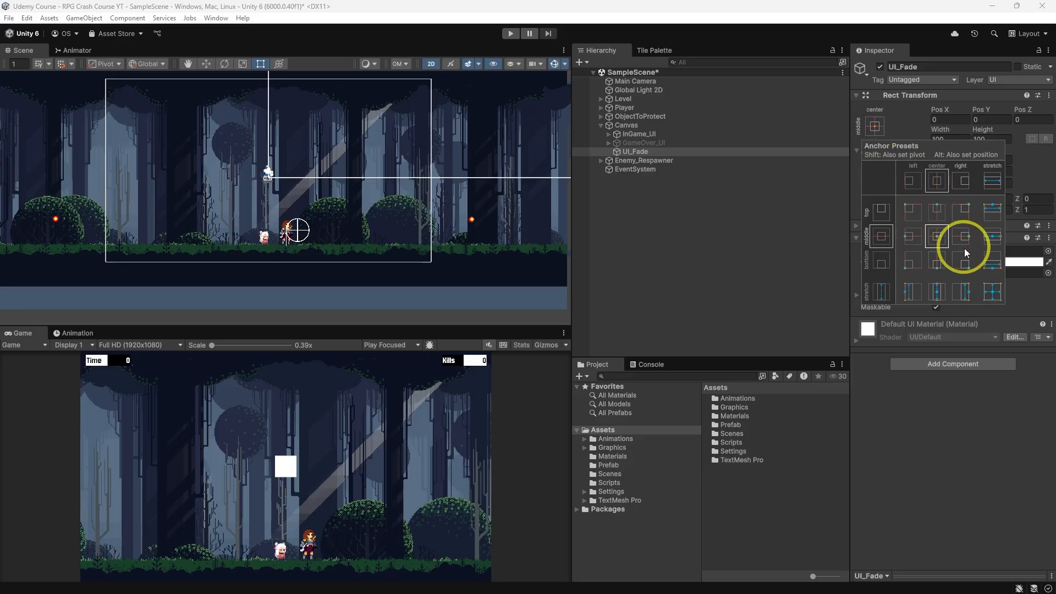
click(991, 293)
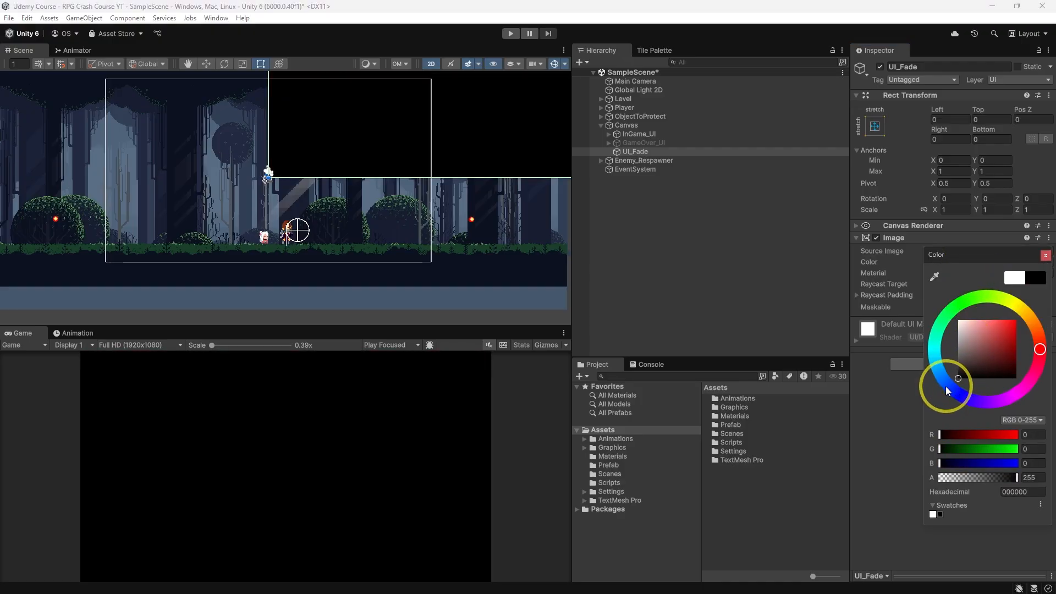
mouse_move(770, 187)
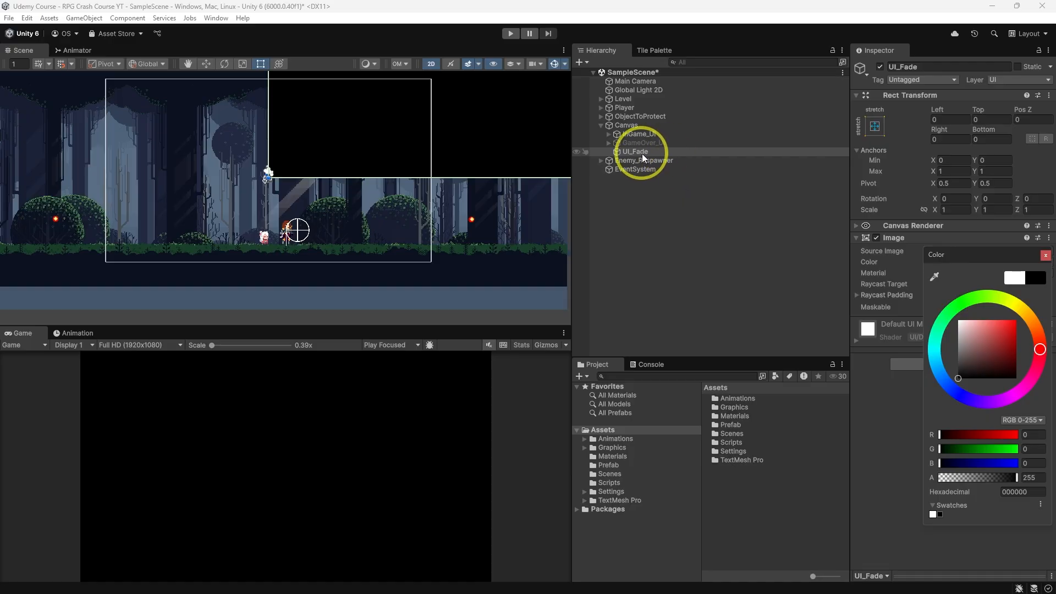
click(634, 133)
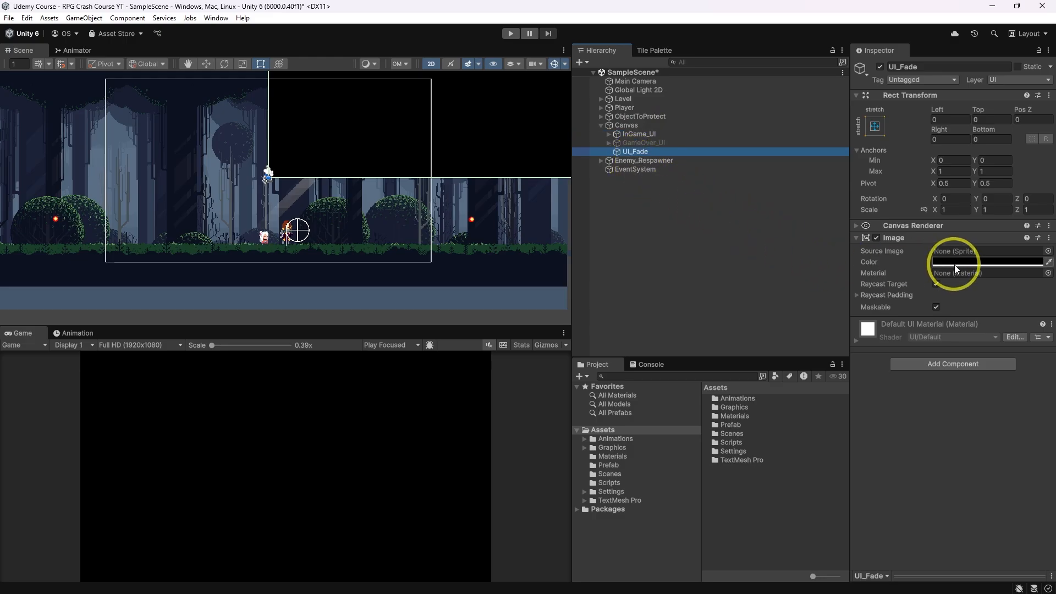
Step: Adjust the image colour and add a Canvas Group component to UI_Fade
click(983, 261)
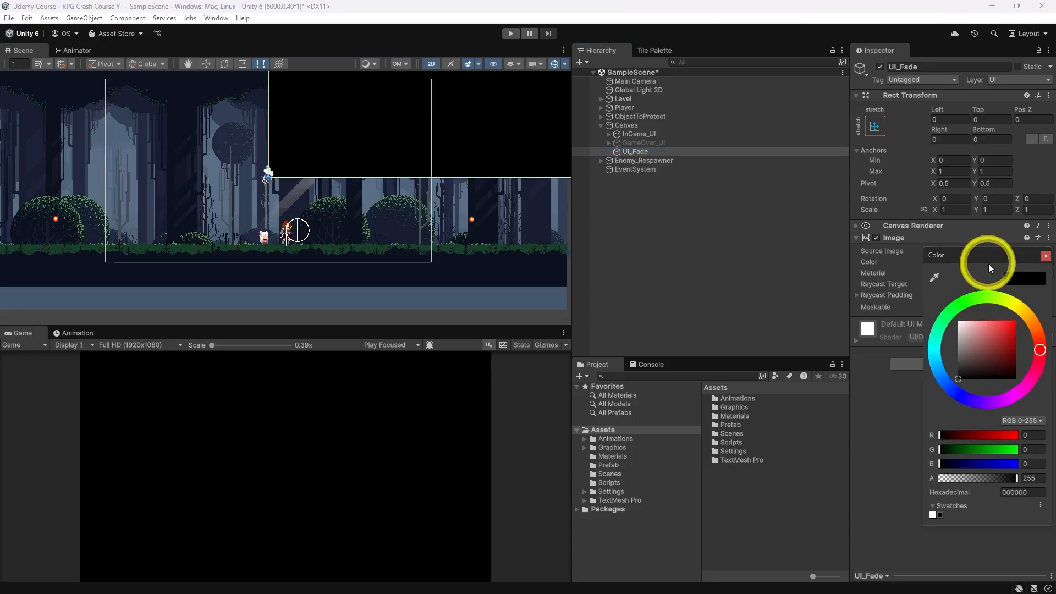
drag(1019, 479, 953, 478)
text(can)
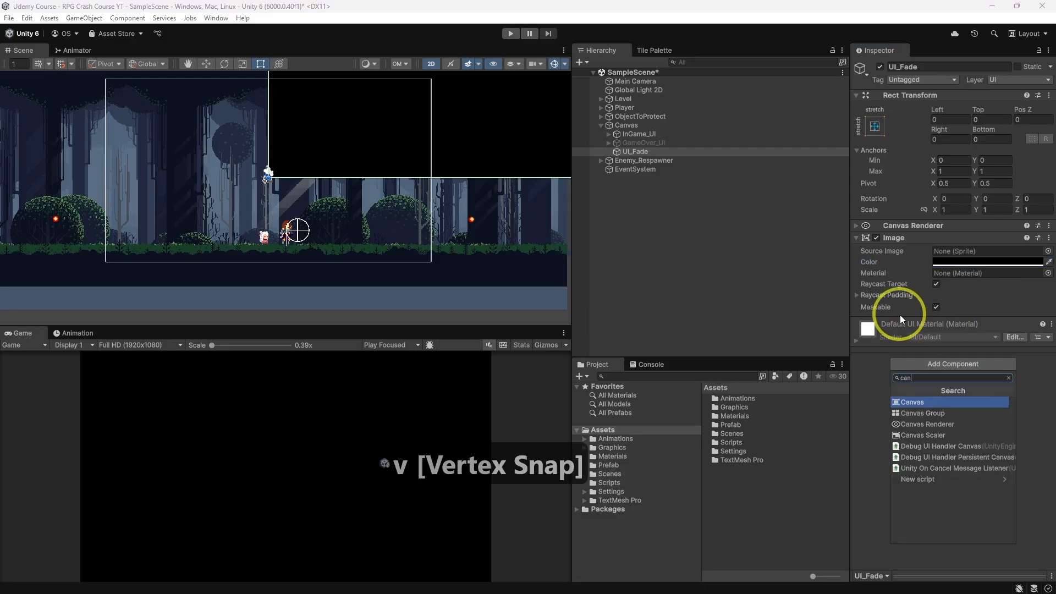
click(922, 413)
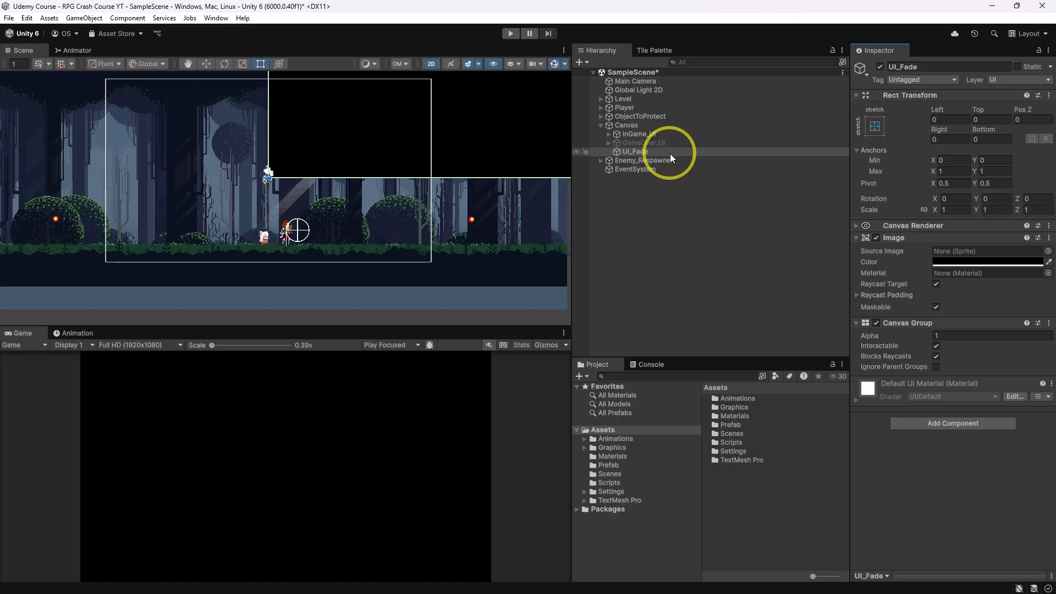
Step: Create a UI_FadeImage child of UI_Fade stretched over the whole screen
right_click(634, 152)
text(UI_FadeImage)
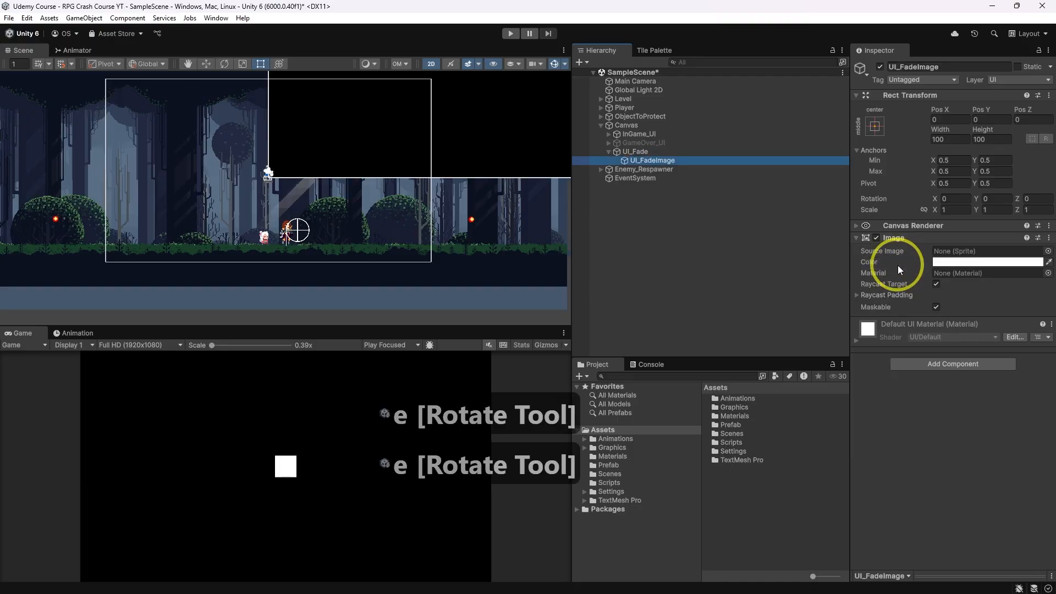
click(875, 126)
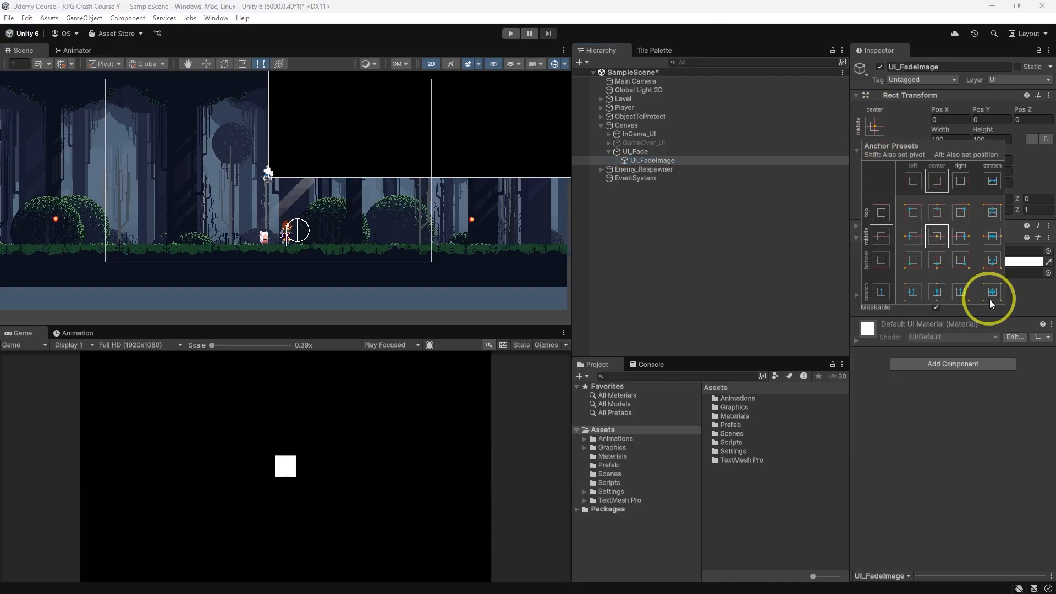
click(868, 262)
text(0.25)
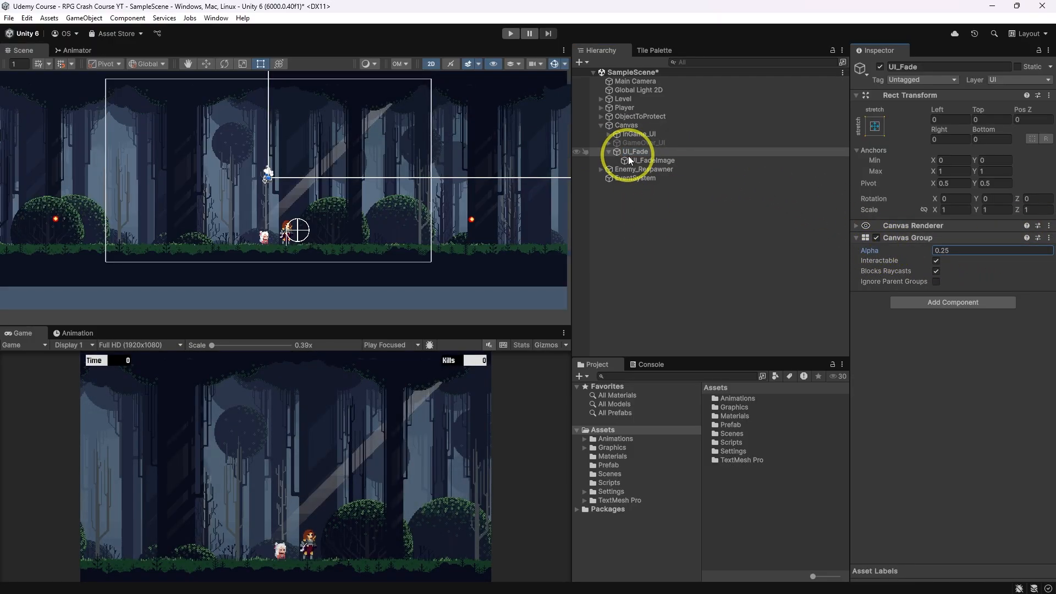
right_click(634, 160)
text(canva)
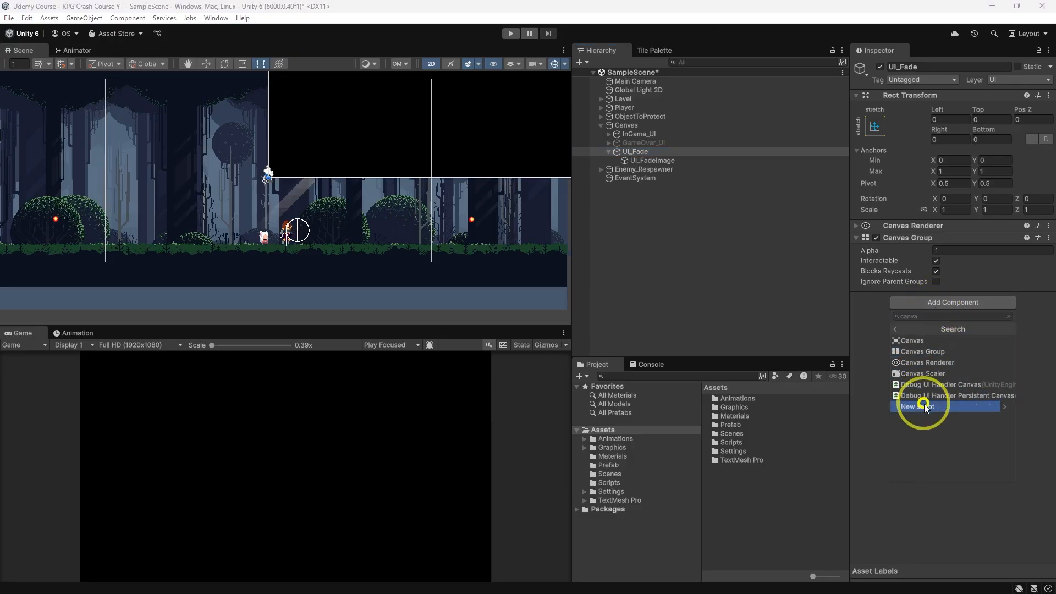
Step: Create a new UI_Fade script component on the UI_Fade object
click(923, 406)
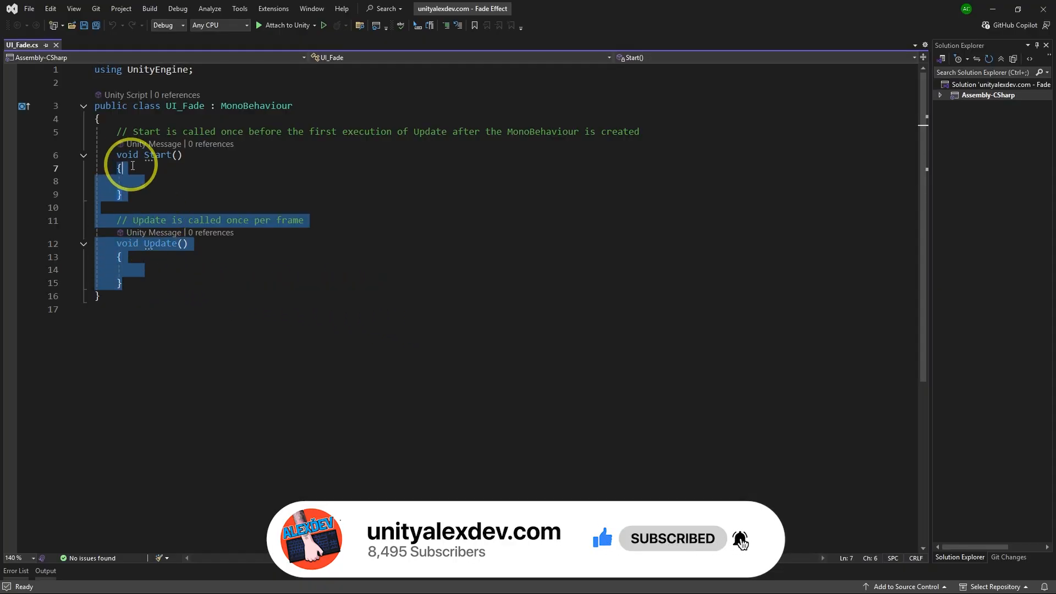
Step: Declare serialized CanvasGroup fadeGroup and float fadeDuration fields in place of Start and Update
text([ser)
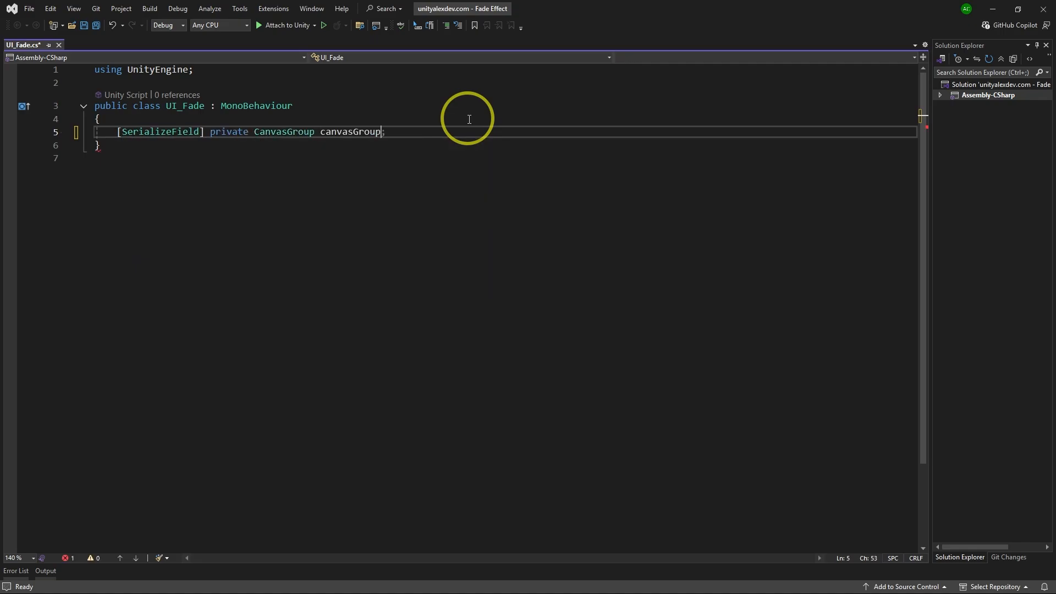
text([SerializeField] private CanvasGroup fadeGroup;)
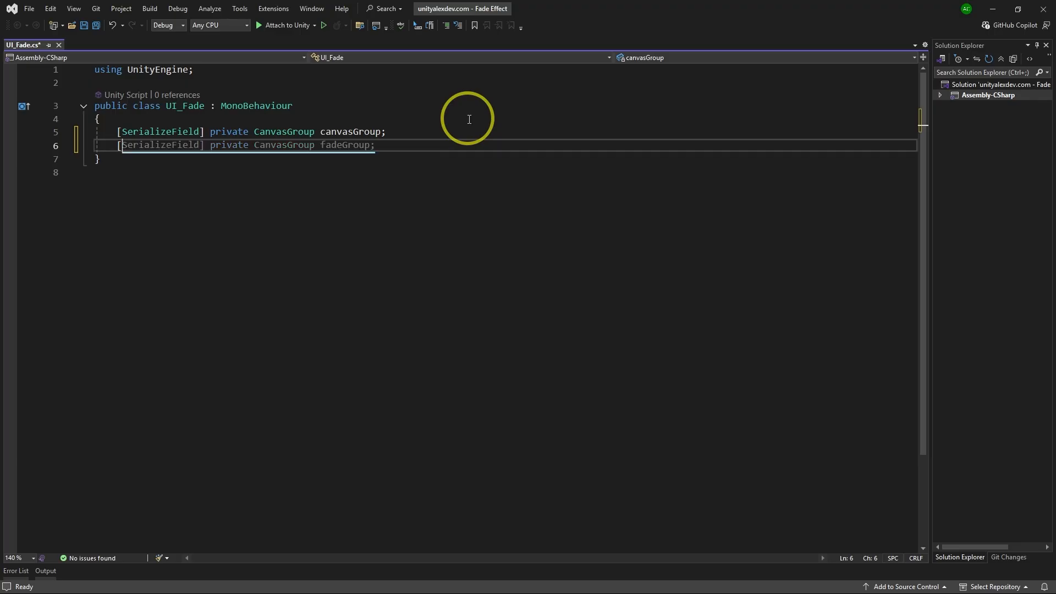
text(float fadeTime)
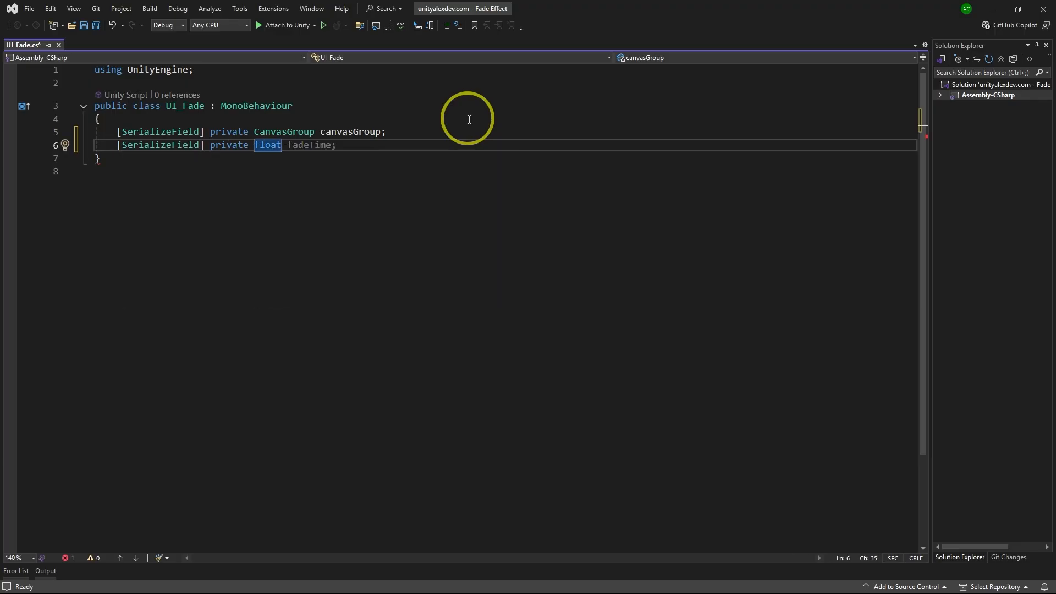
text(fadeDuration)
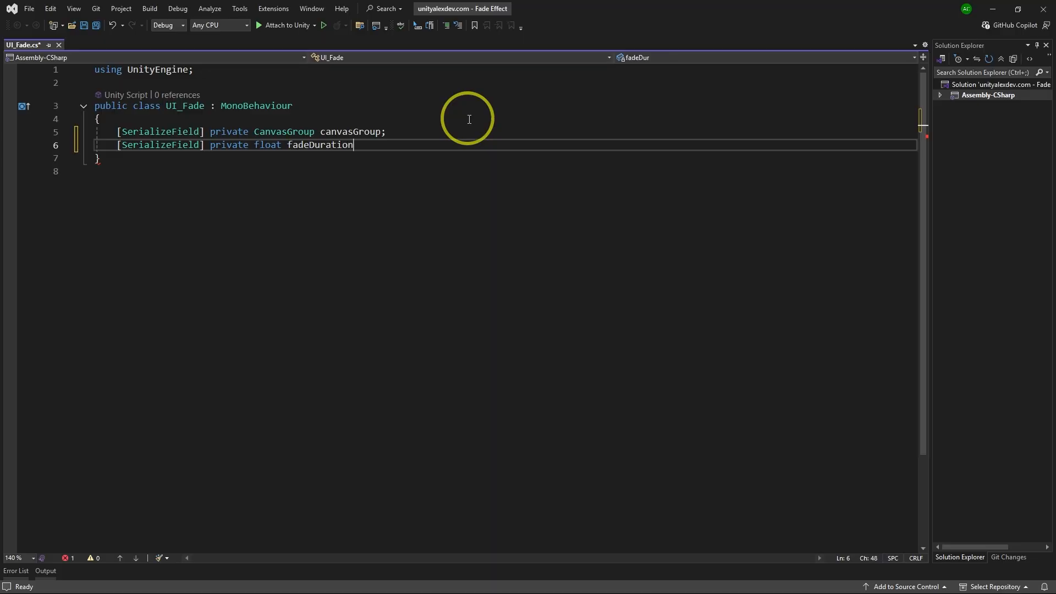
text(;)
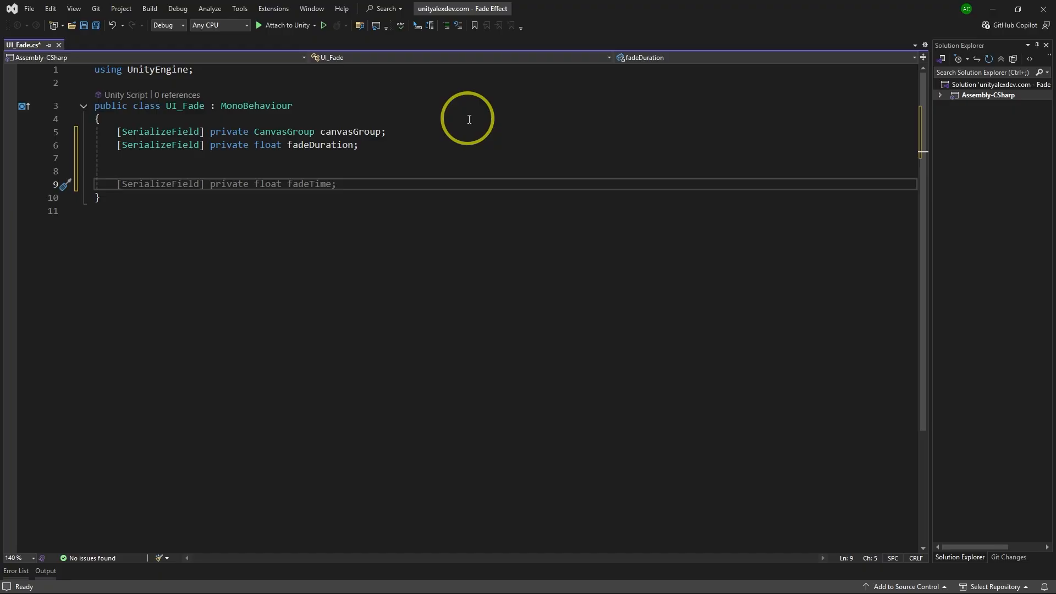
Step: Begin declaring a private IEnumerator coroutine
text(p)
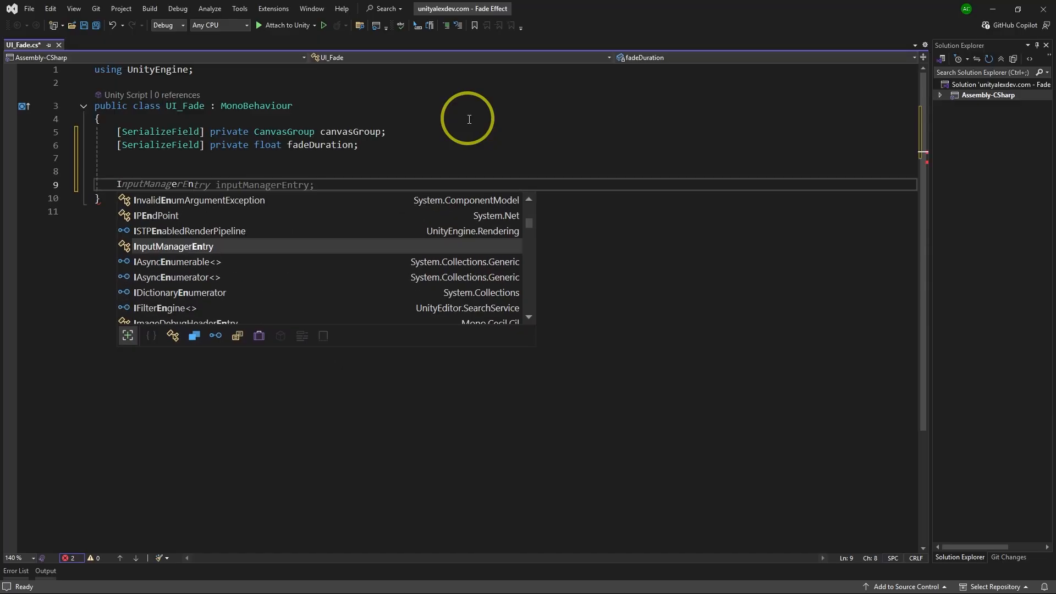
text(ienu)
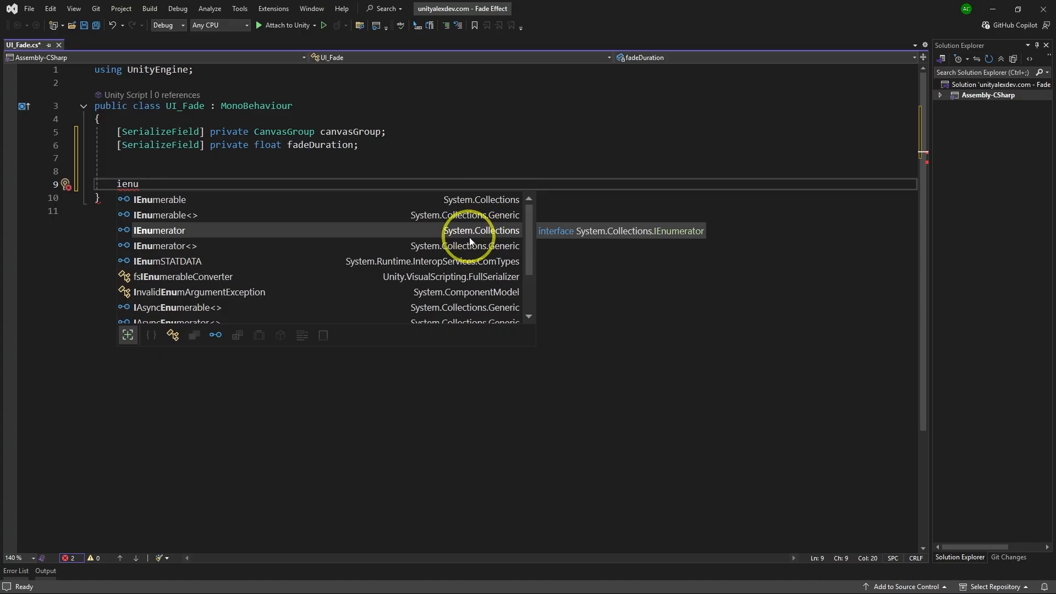
mouse_move(169, 69)
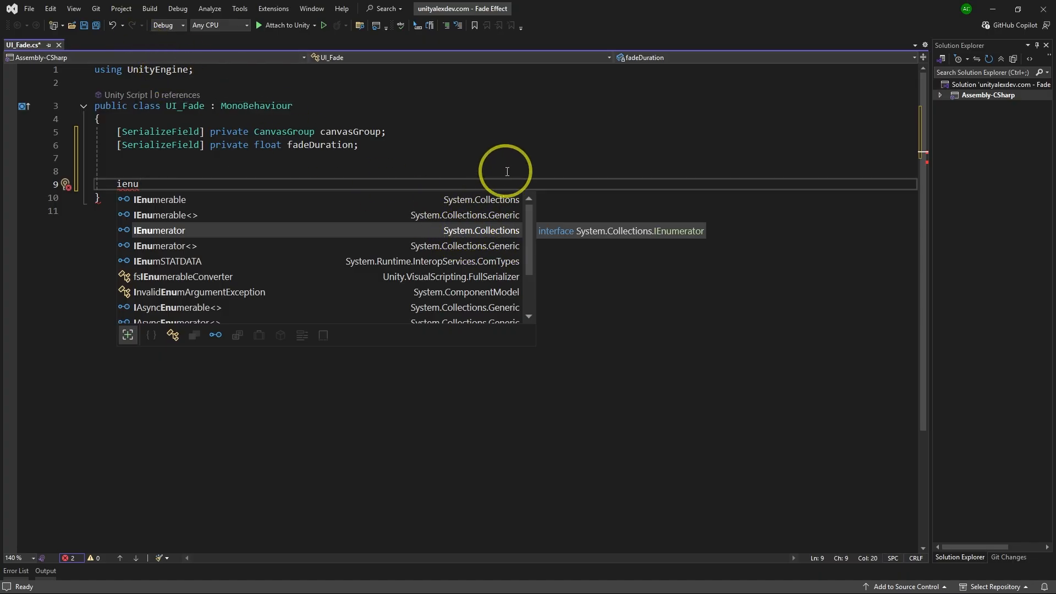
Step: Accept IEnumerator and name the coroutine ChangeAlphaCo(float alpha)
key(Tab)
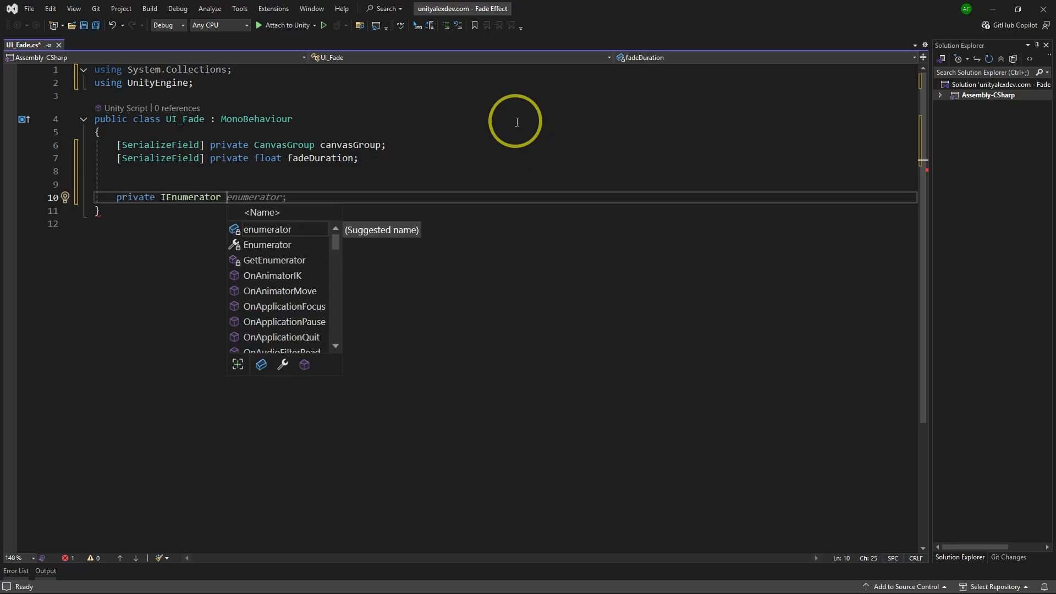
text(ChangeAlphaC)
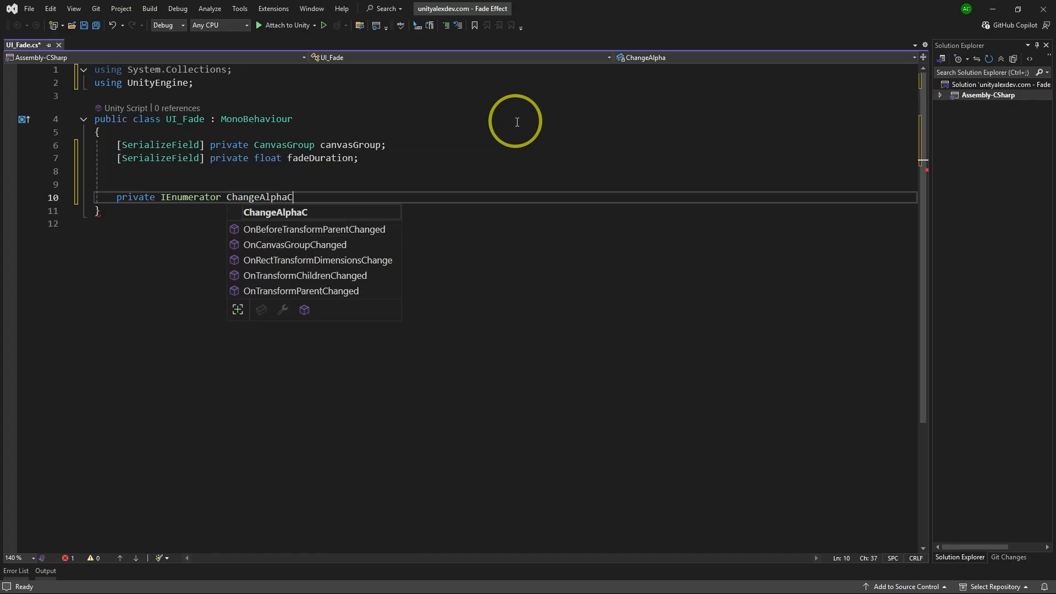
text(o(float alpha))
text(yield return new WaitForSeconds(2);)
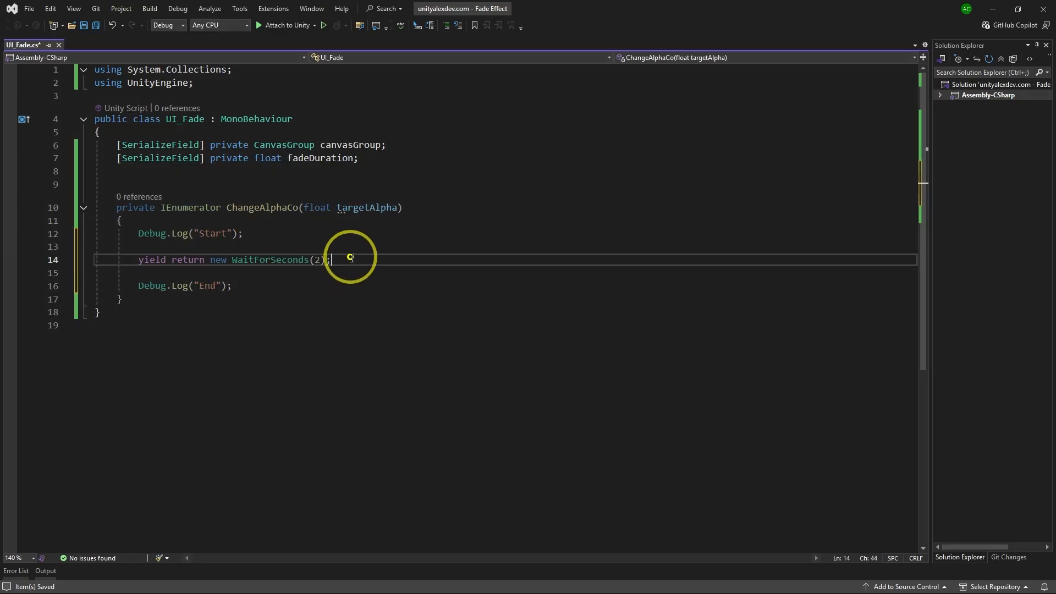
Step: Replace the two-second wait with yield return null and select the coroutine body lines
drag(329, 259, 209, 259)
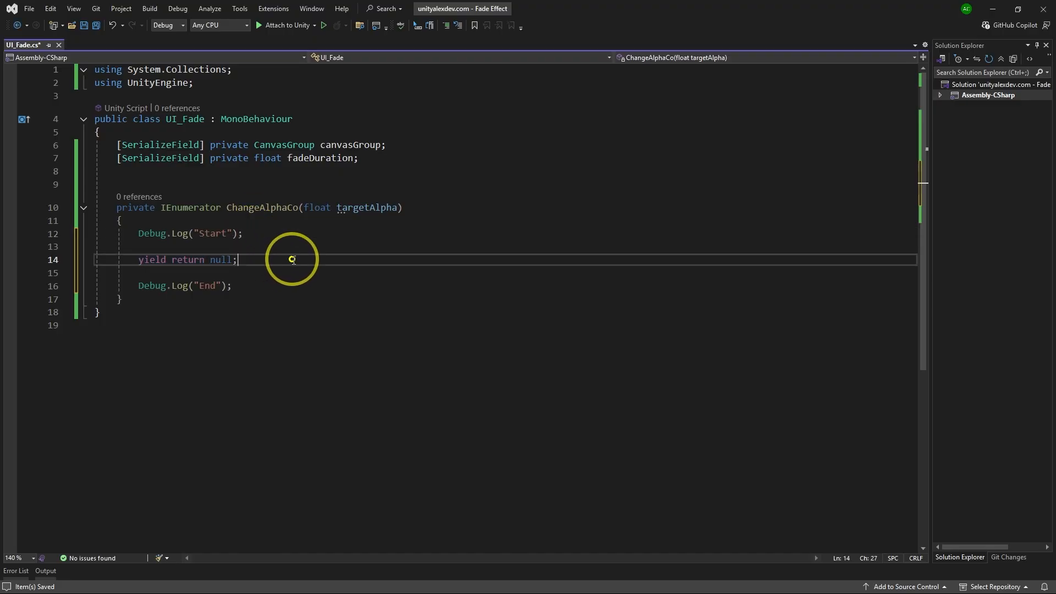
double_click(172, 260)
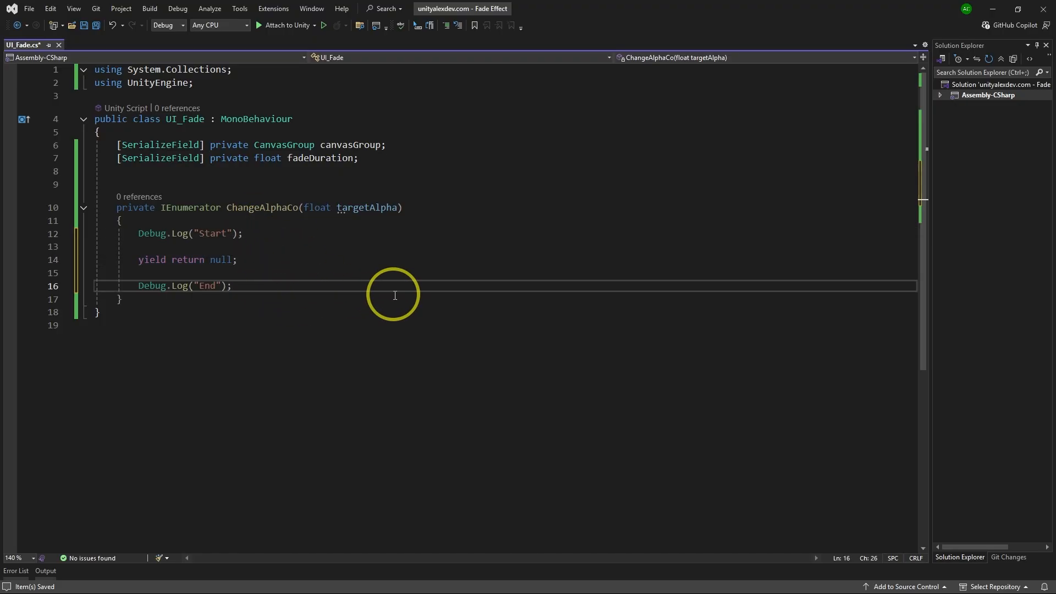
key(shift+home)
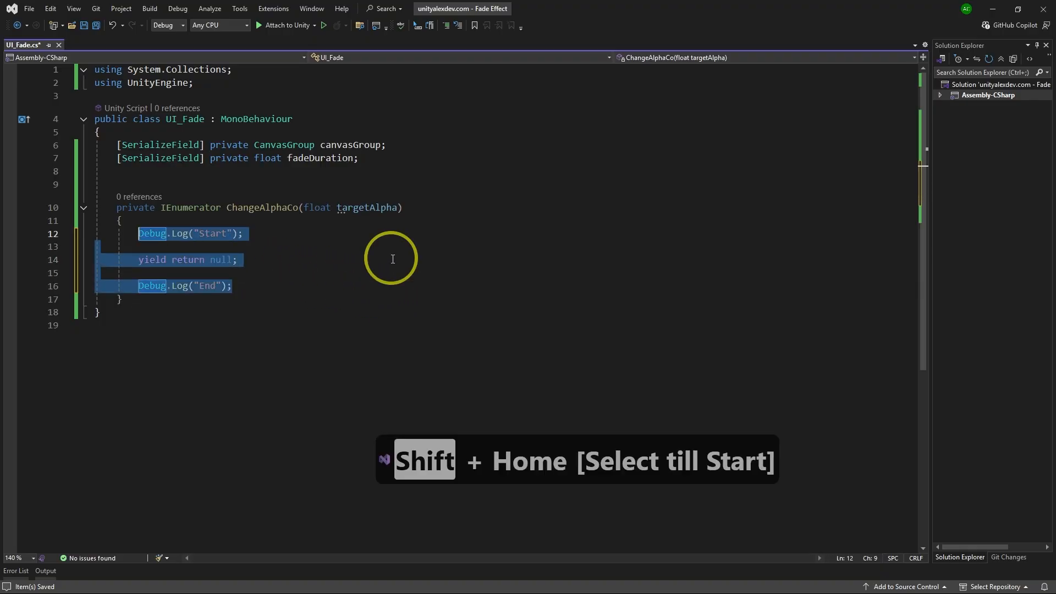
Step: Set fadeDuration = 1.5f, yield WaitForSeconds(fadeDuration) and declare float timePassed = 0
text(yield return new WaitForSeconds(fadeDuration);)
text(while ()
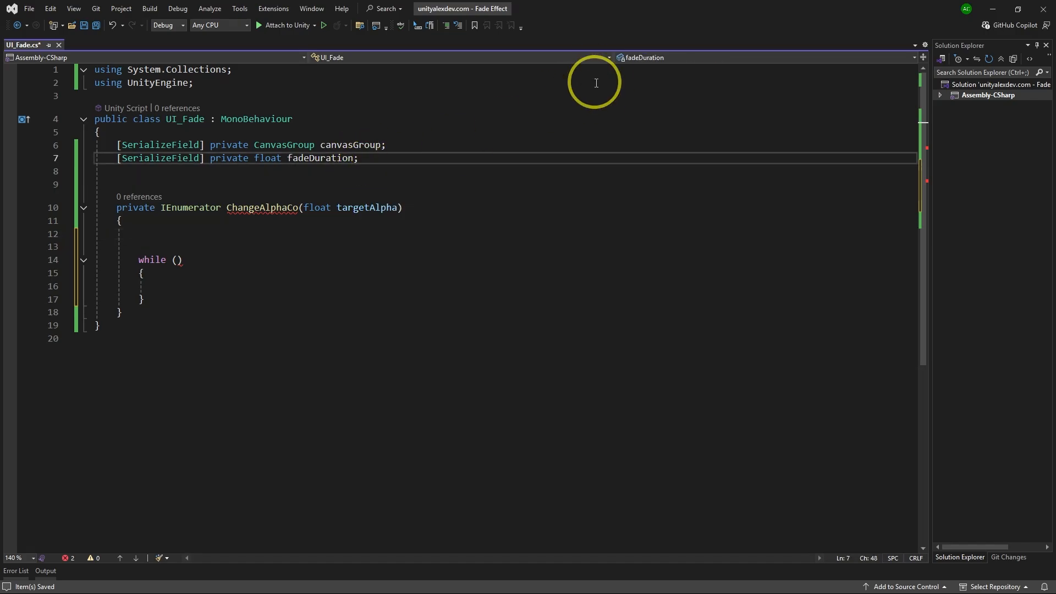
text(= 1.5f;)
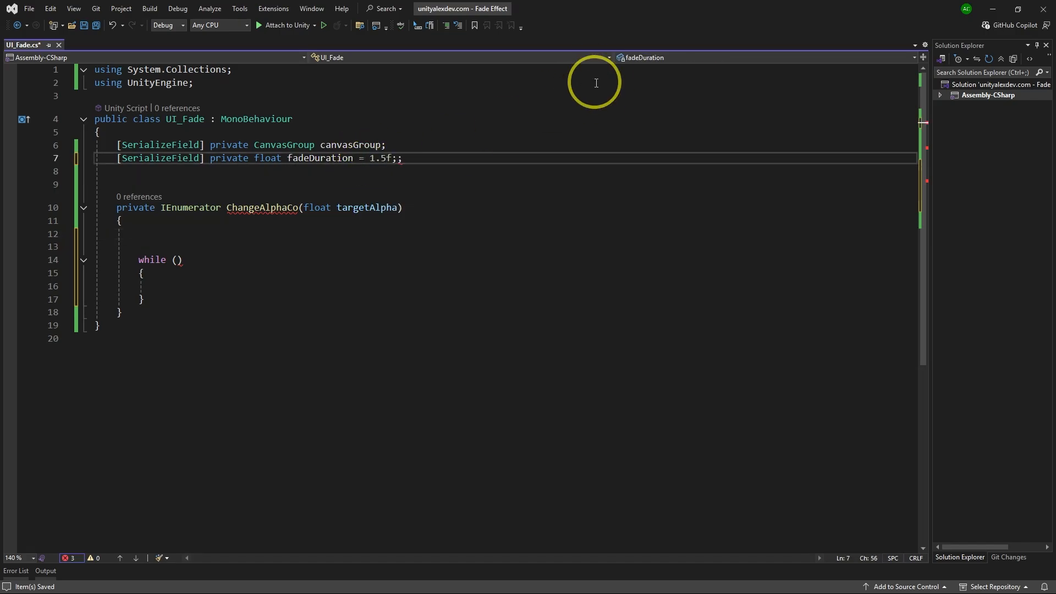
text(float timeP)
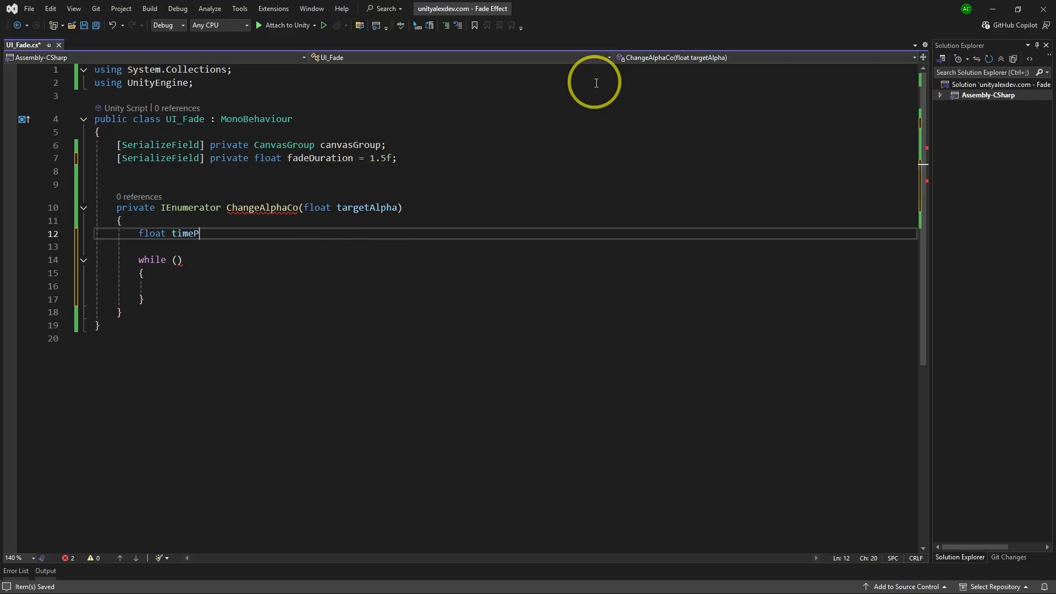
text(assed = 0;)
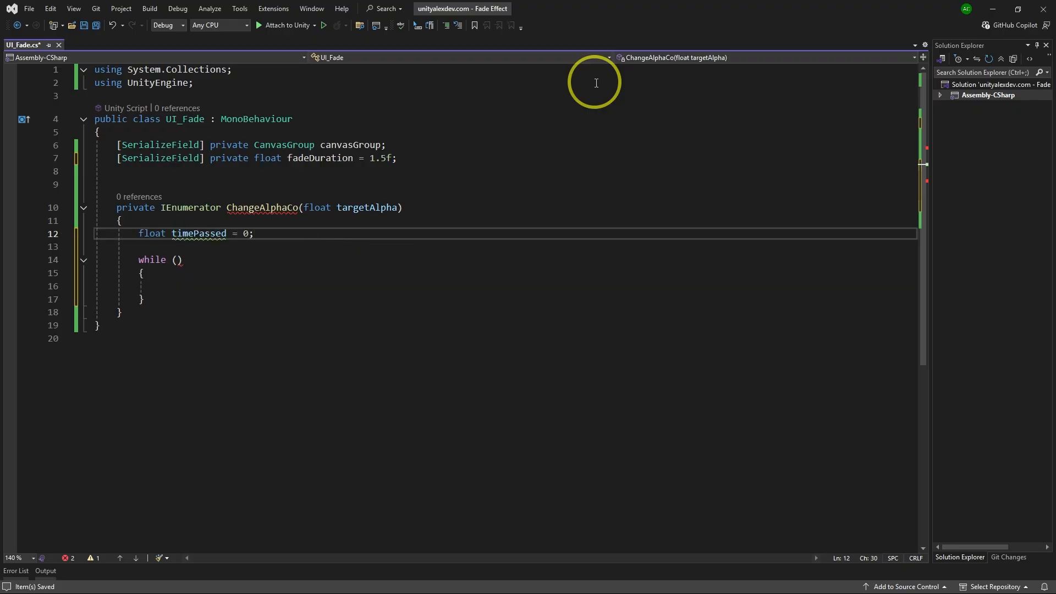
double_click(199, 233)
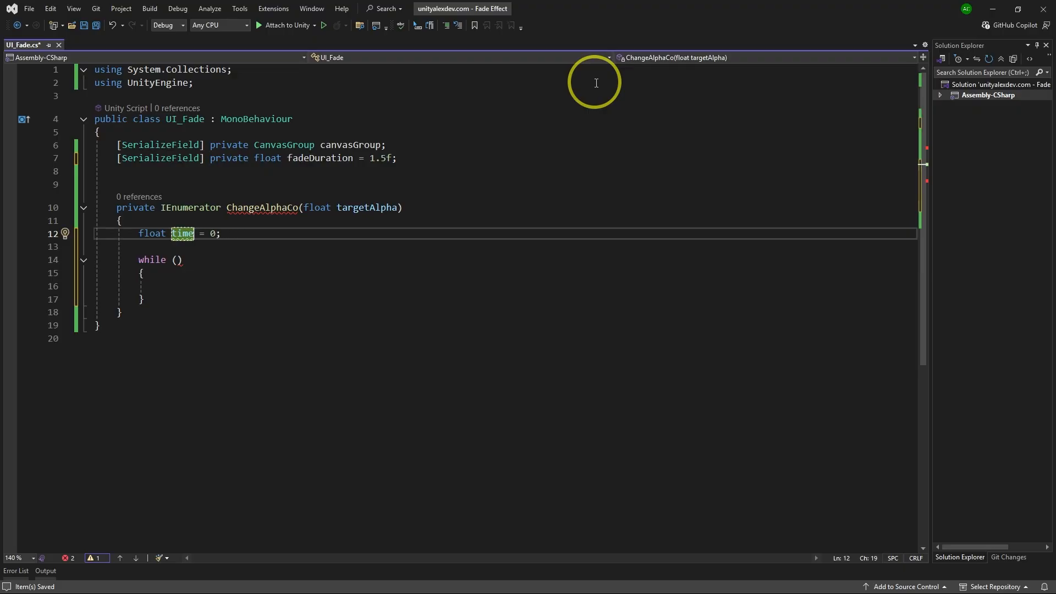
text(Passed)
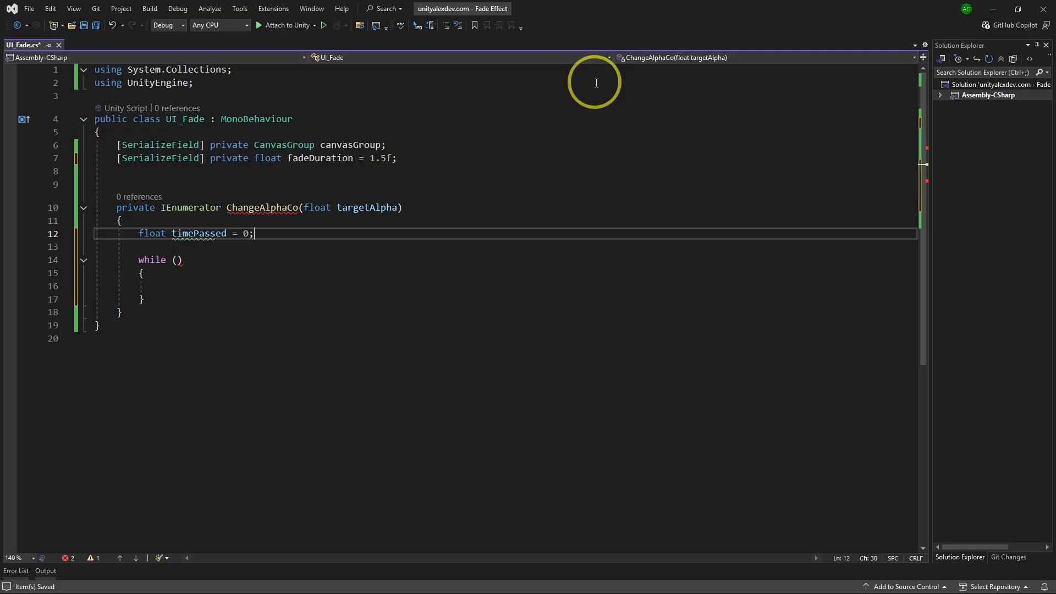
Step: Loop while timePassed < fadeDuration with a '// increase time passed' comment inside
click(178, 259)
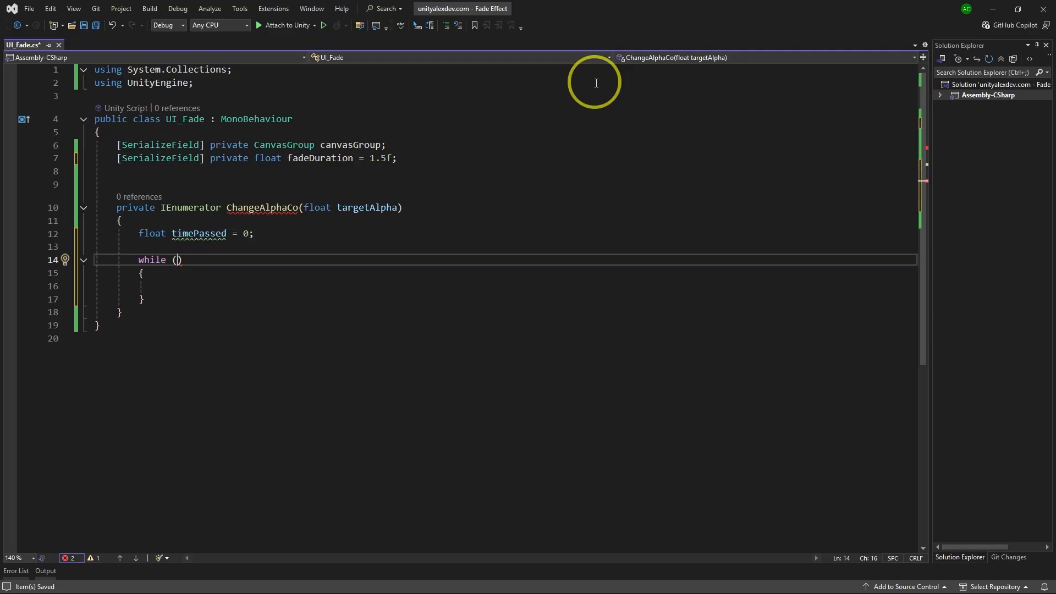
text(timePassed <)
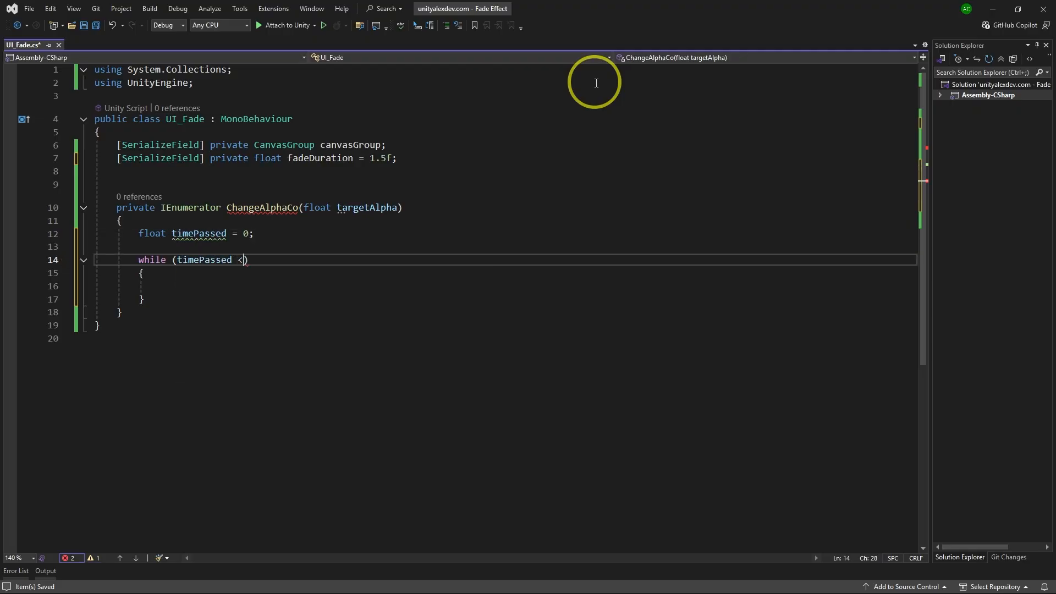
text(fadeDuration)
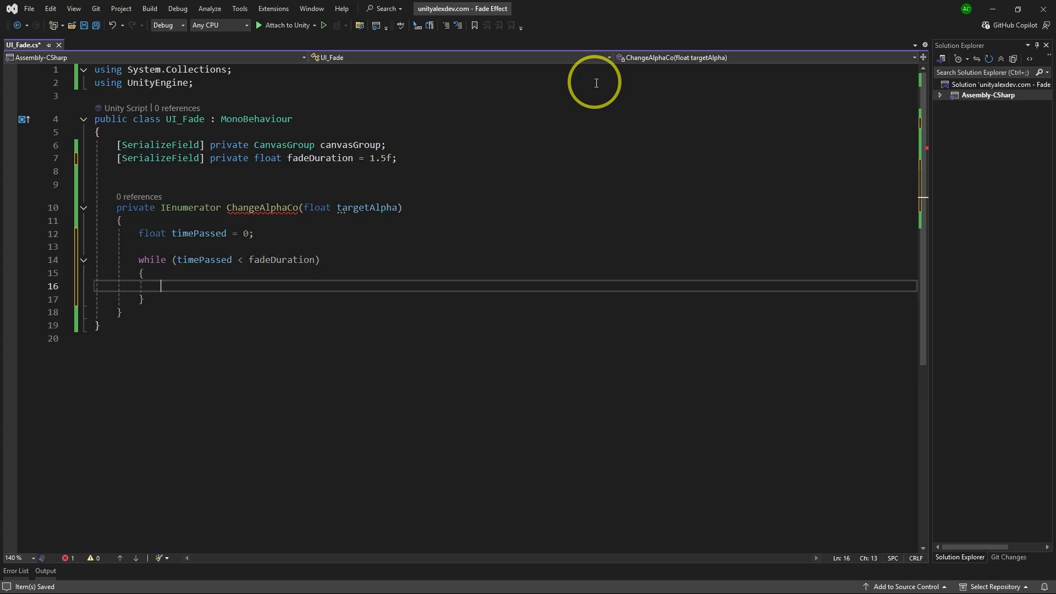
key(Enter)
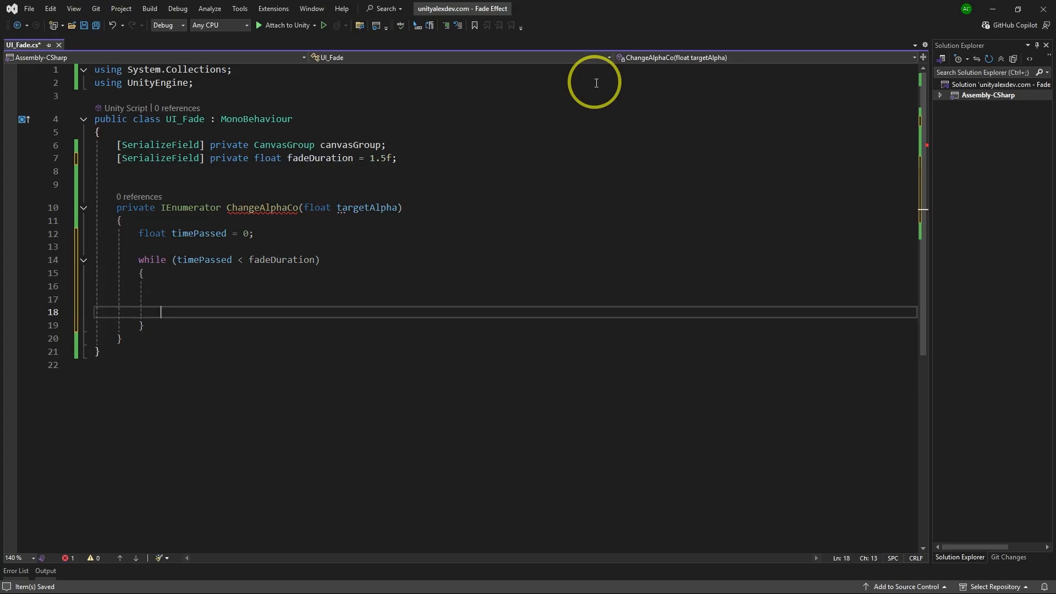
text(// increase time passed)
text(// change alpha)
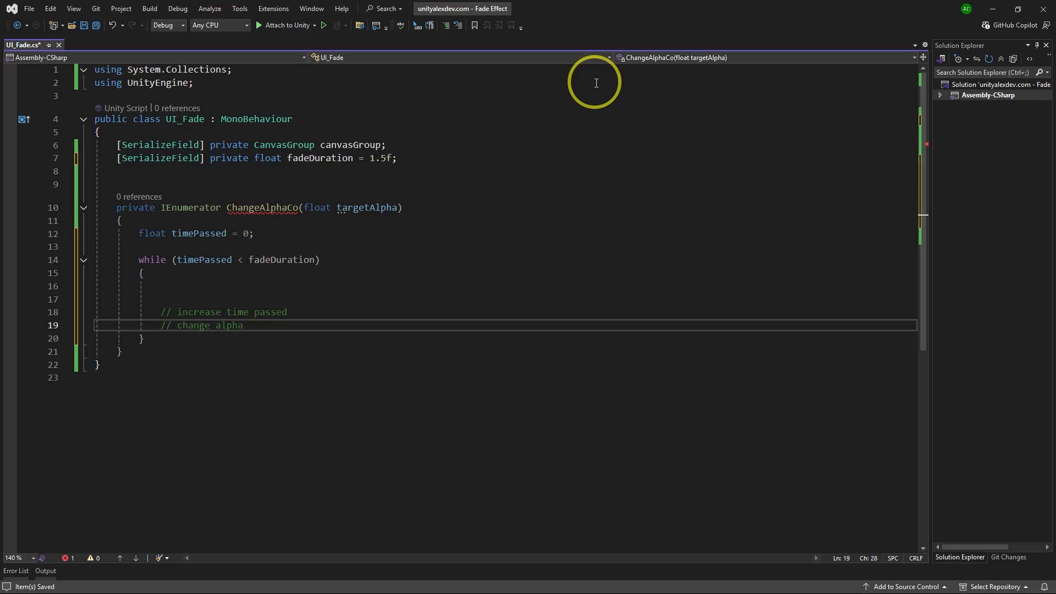
Step: Inside the while loop, accumulate timePassed by adding Time.deltaTime each pass
text(ti)
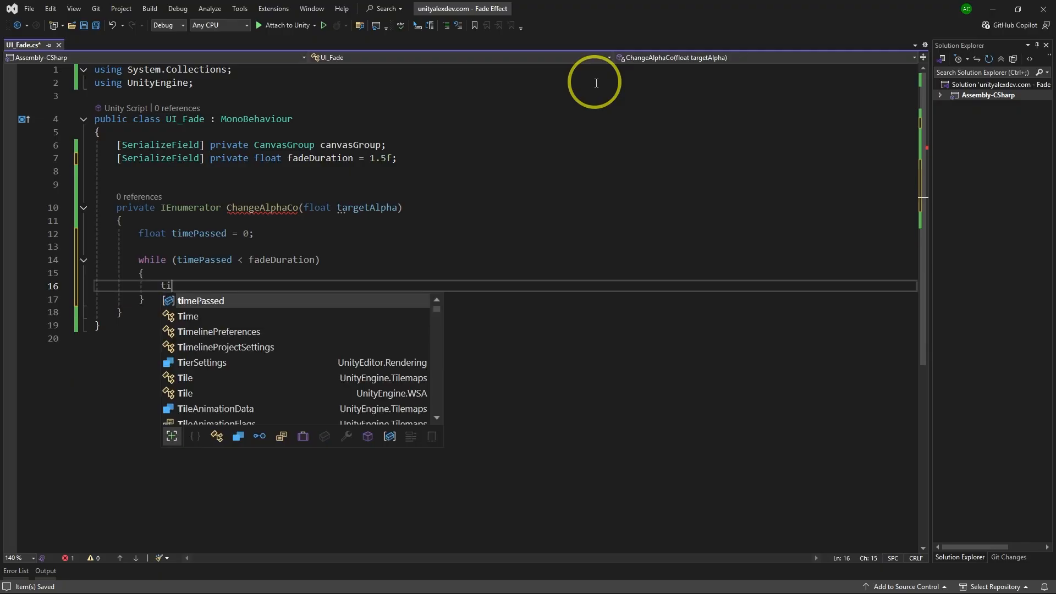
text(mePassed = Time.deltaTime;)
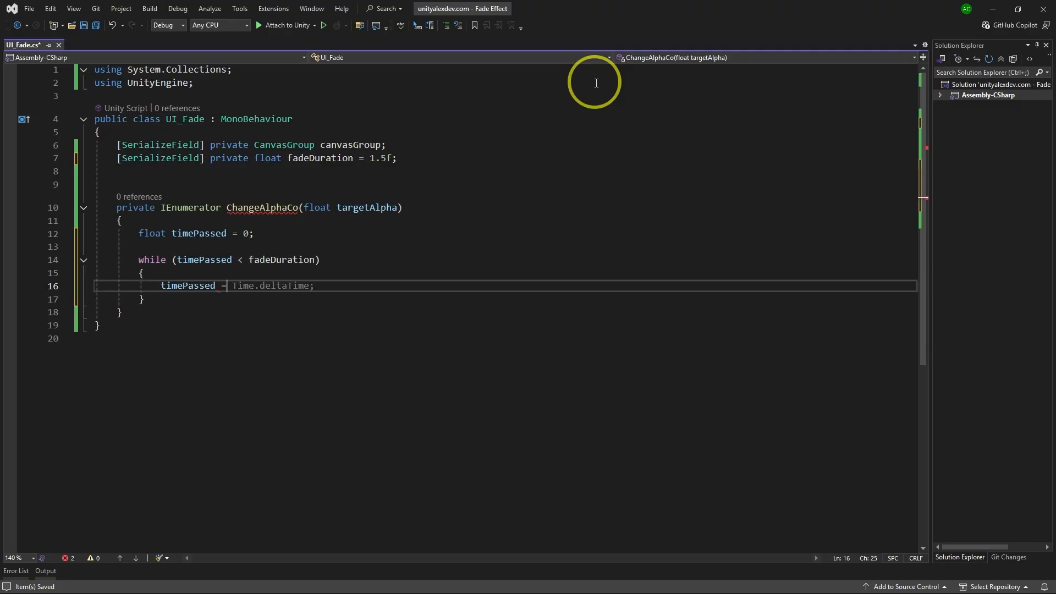
text(timePassed + fadeDuration)
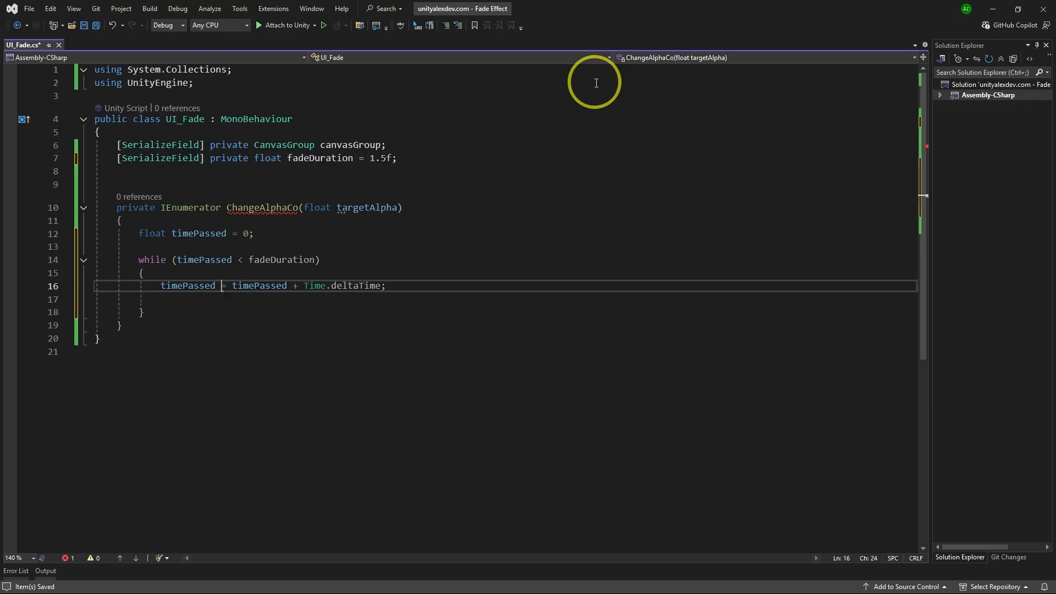
drag(222, 286, 298, 286)
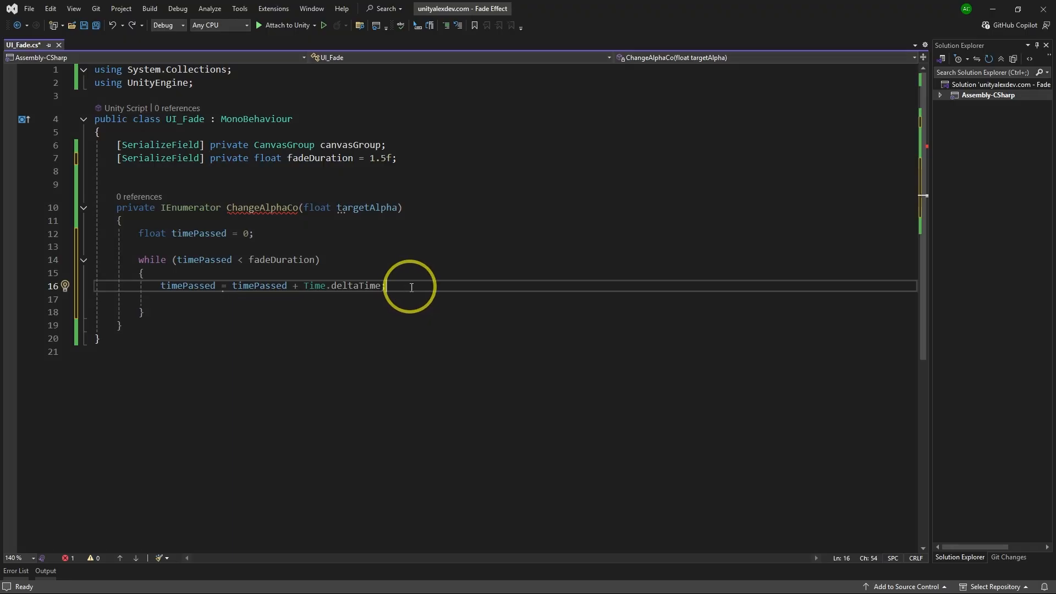
Step: Add 'yield return null;' with a comment noting it waits till the next frame
text(yield return null;)
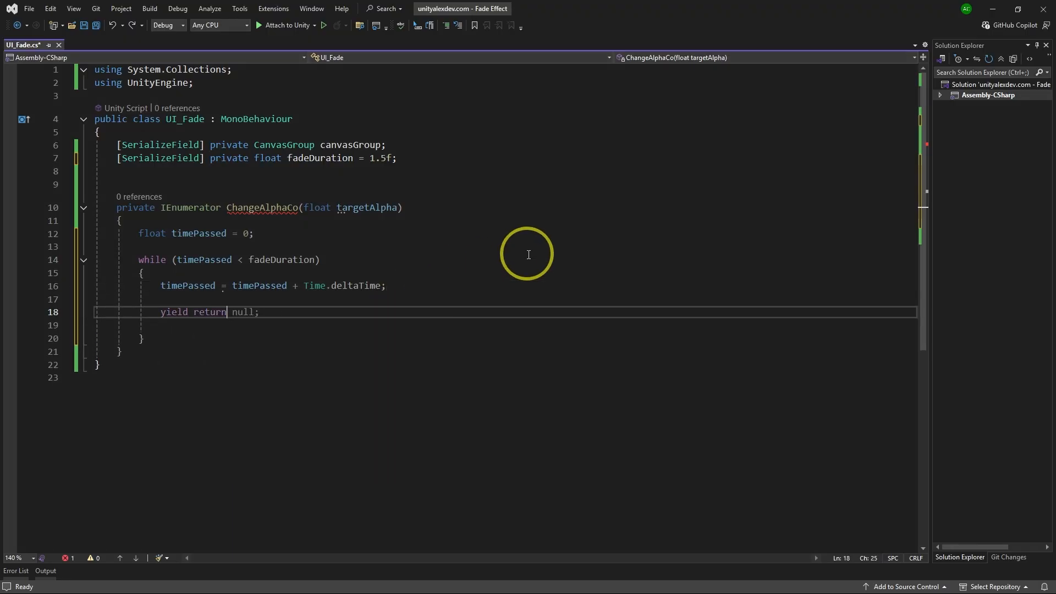
text(//)
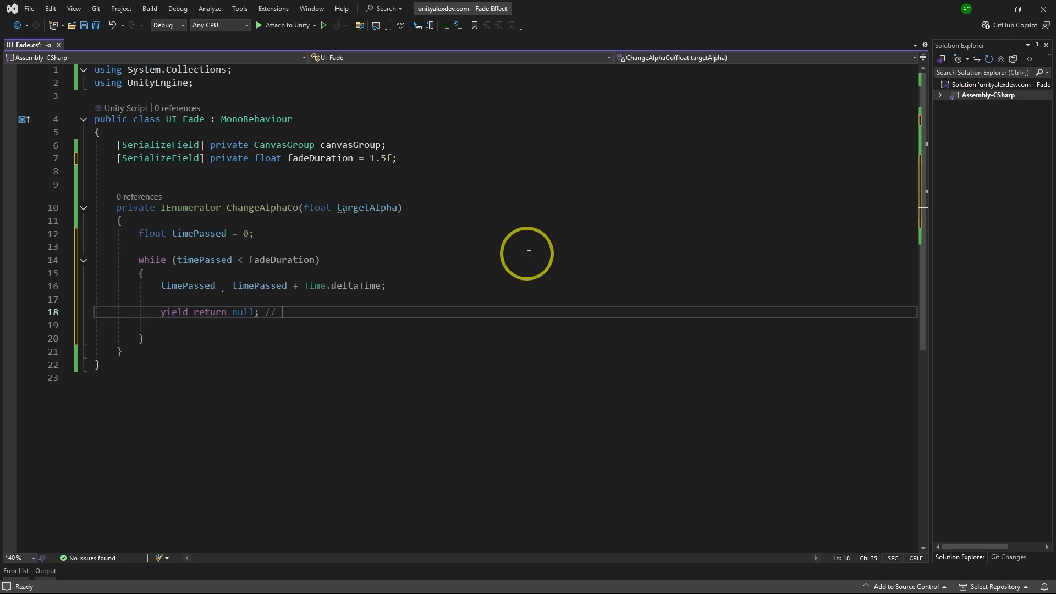
text(waits till next frame)
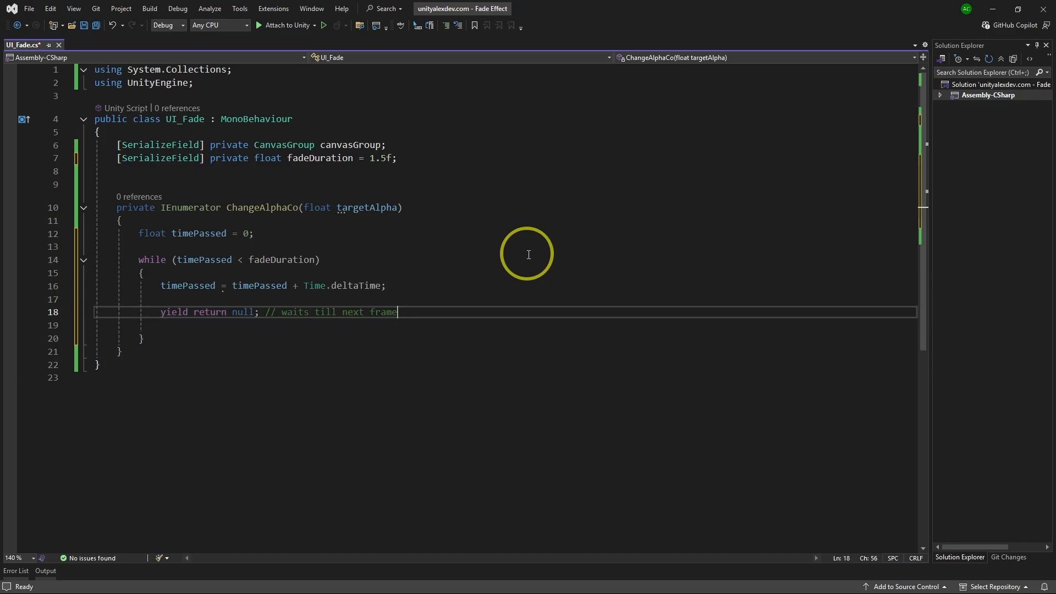
mouse_move(328, 304)
text(float)
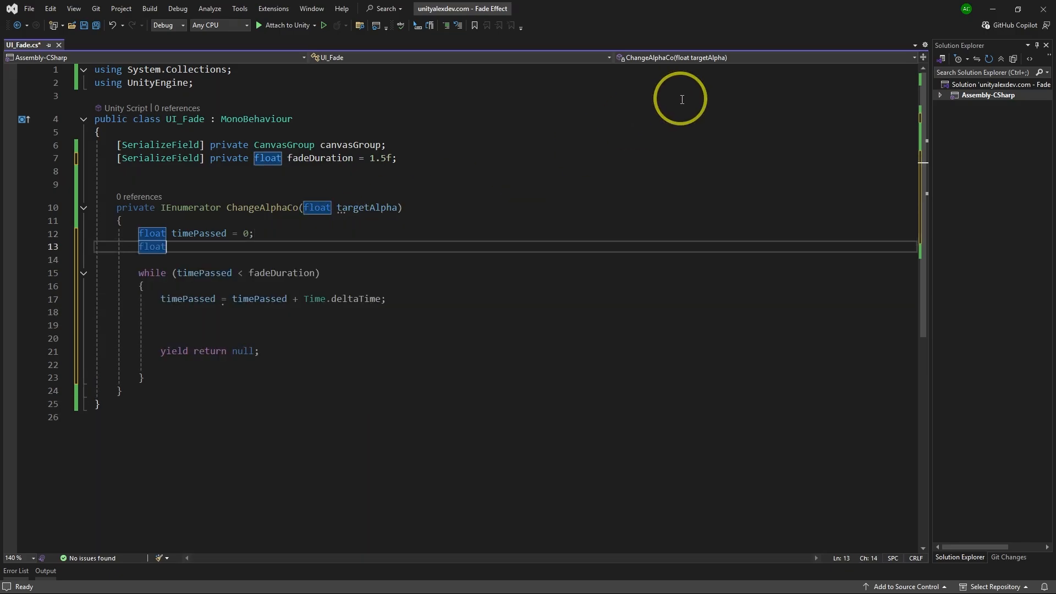
Step: Store startAlpha and set canvasGroup.alpha via Mathf.Lerp(startAlpha, targetAlpha, timePassed / fadeDuration)
text(startAlpha = 0;)
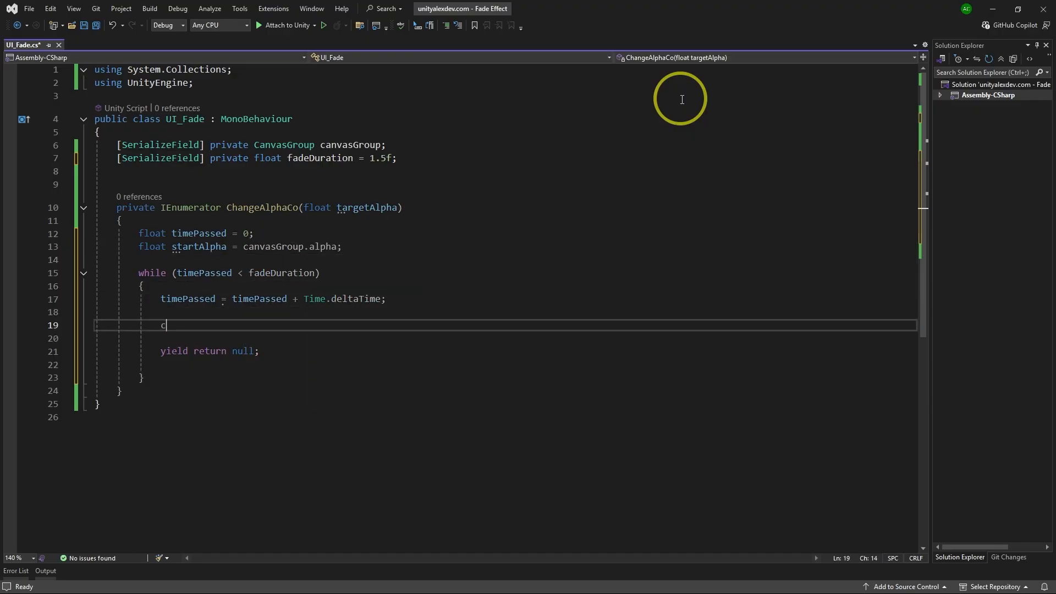
text(canvasGroup.alpha = target)
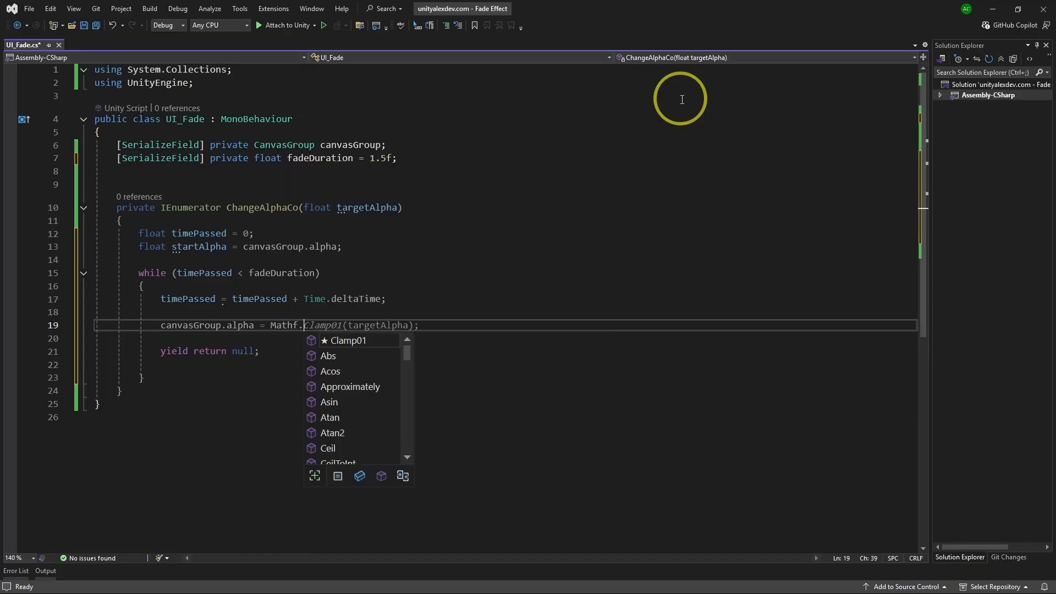
text(Lerp(startAlpha, targetAlpha, timePassed / fadeDuration);)
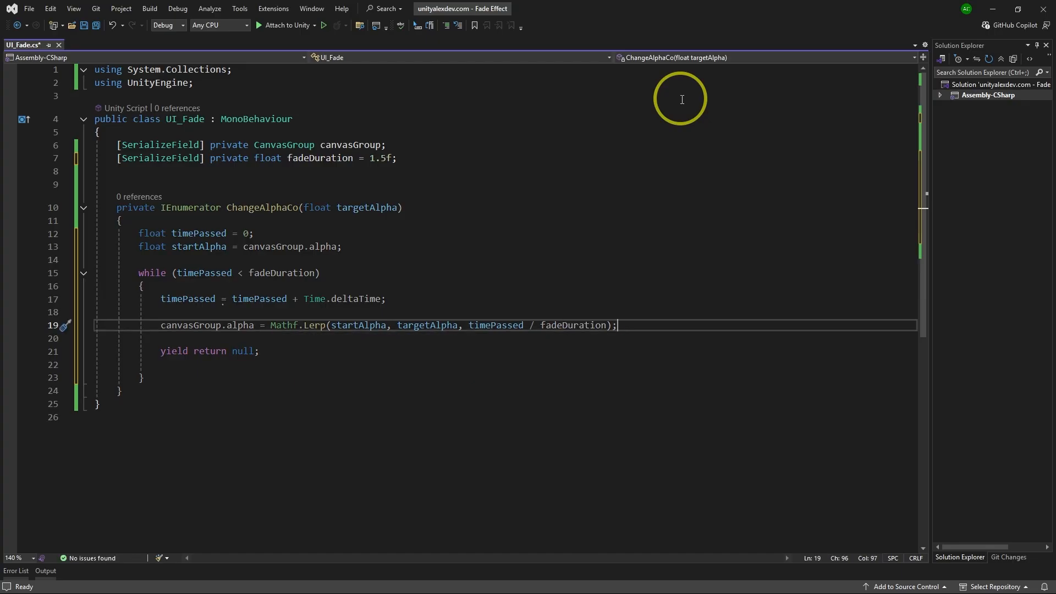
mouse_move(295, 341)
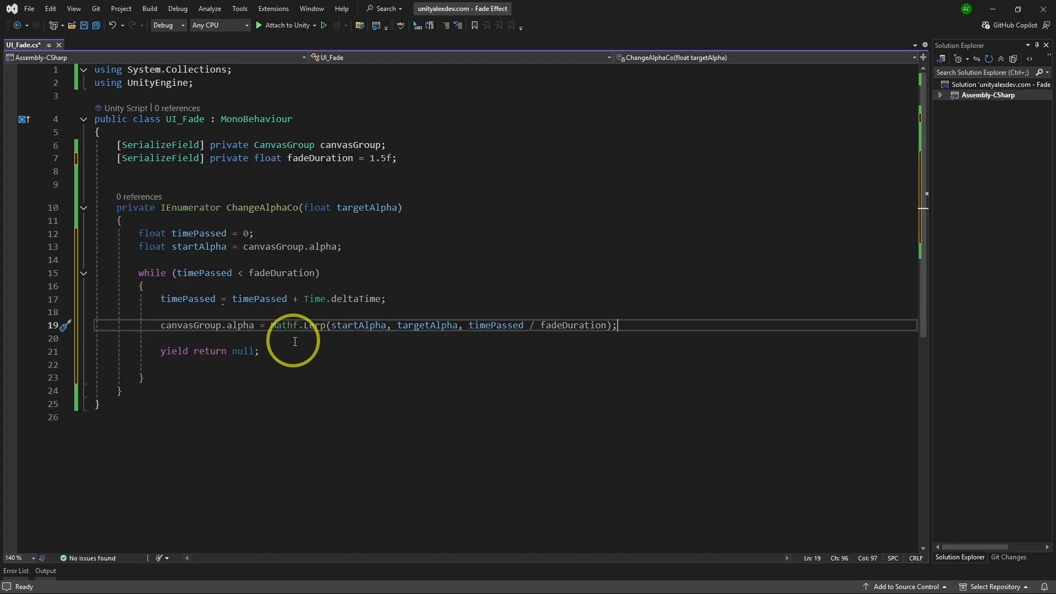
mouse_move(317, 342)
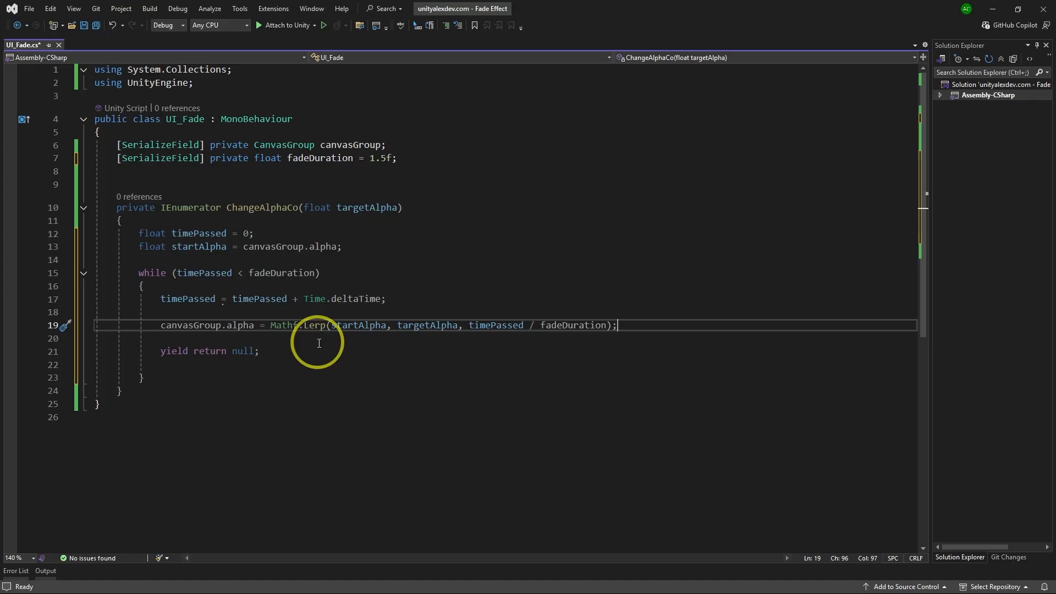
mouse_move(330, 348)
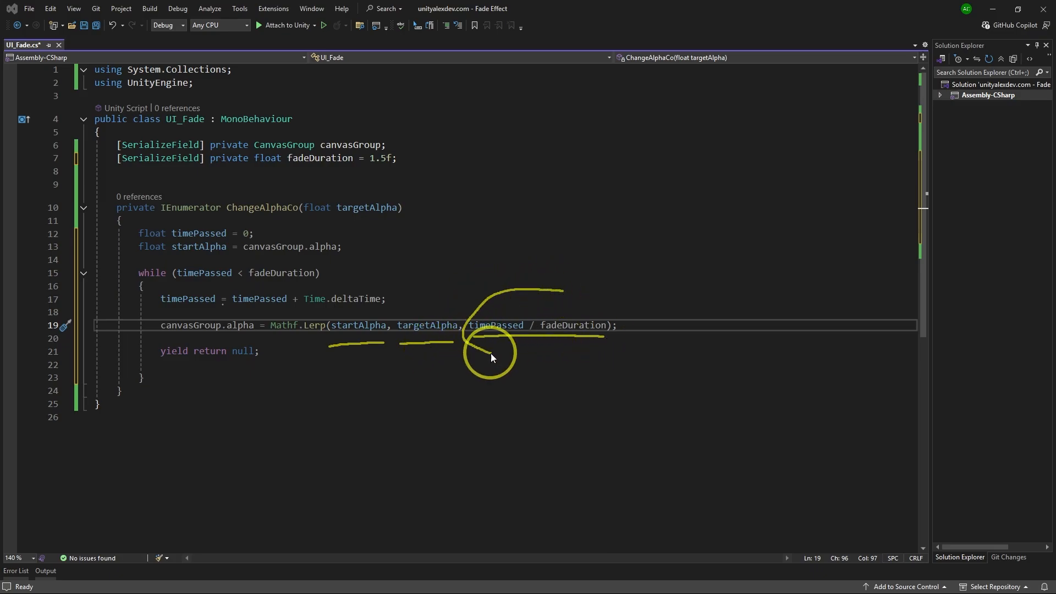
double_click(495, 325)
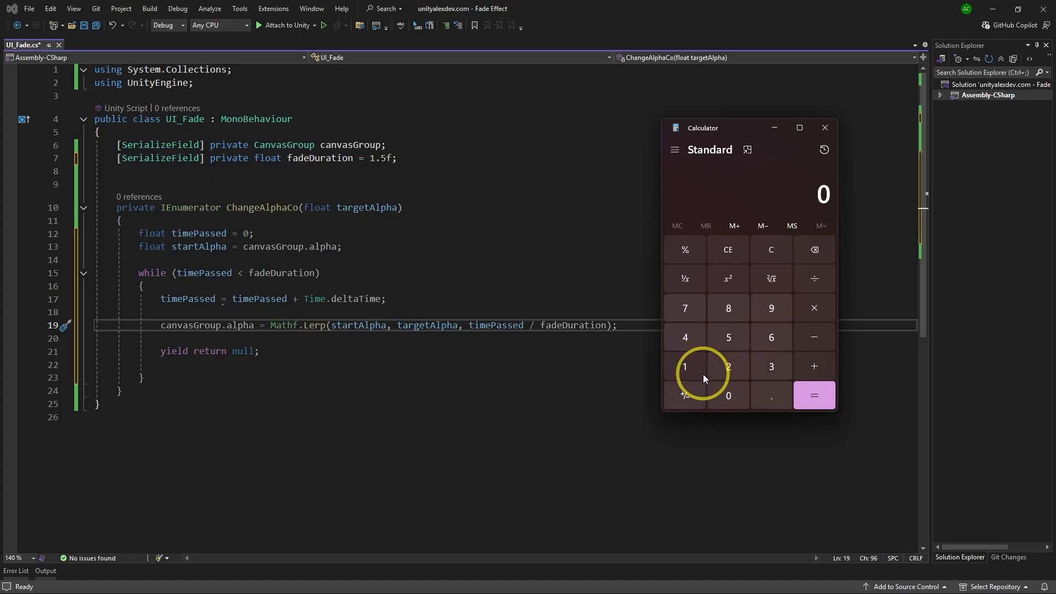
click(813, 279)
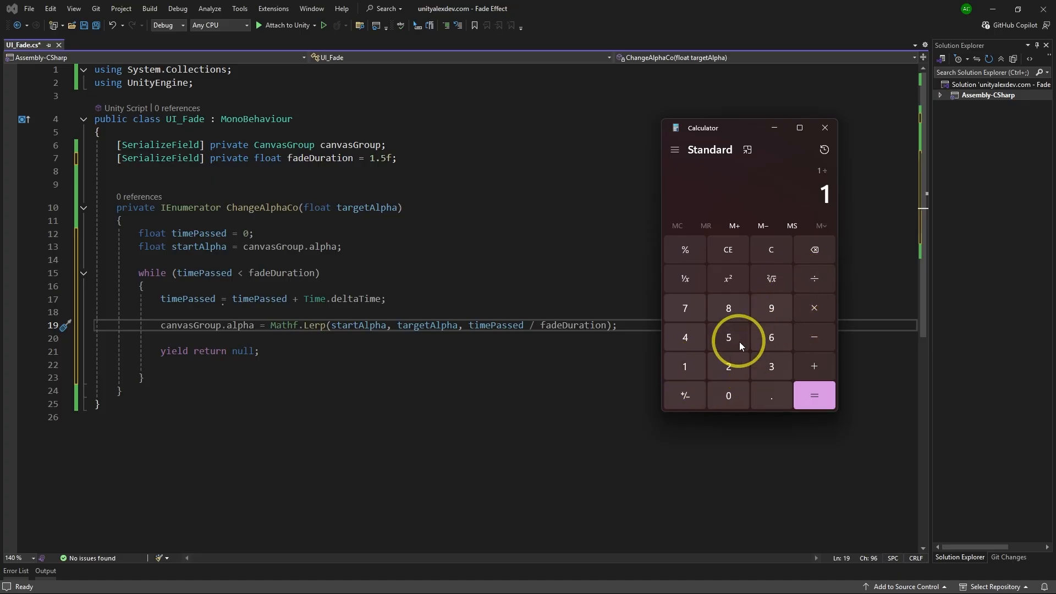
click(770, 395)
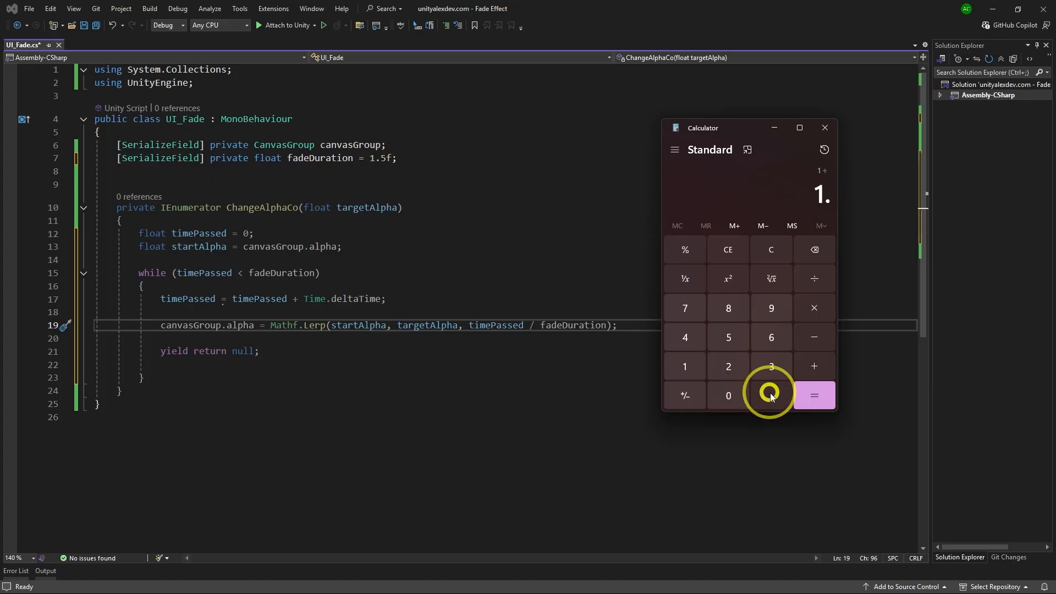
click(814, 395)
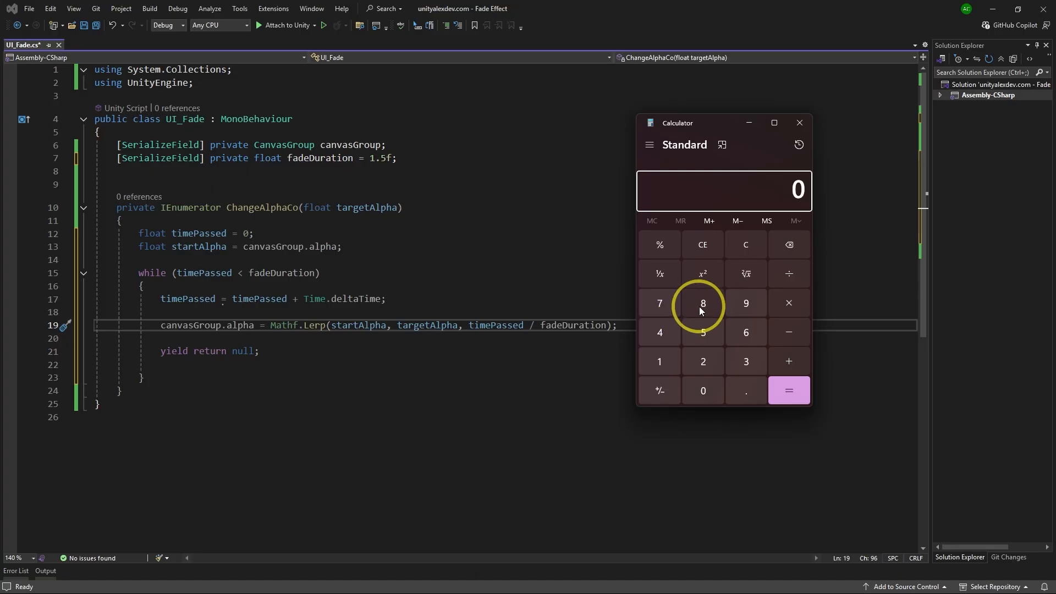
mouse_move(703, 361)
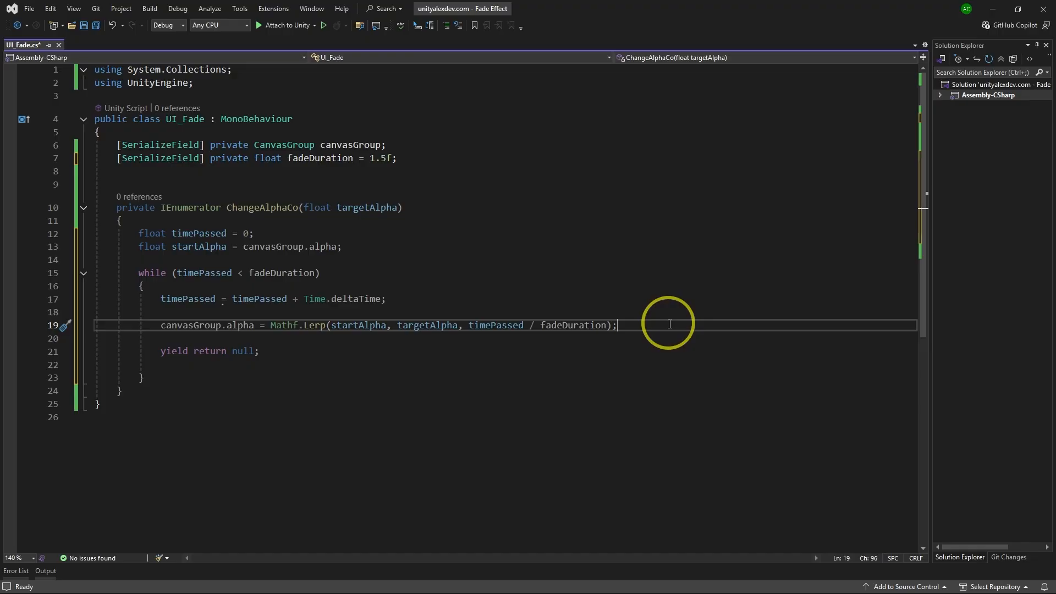
mouse_move(259, 343)
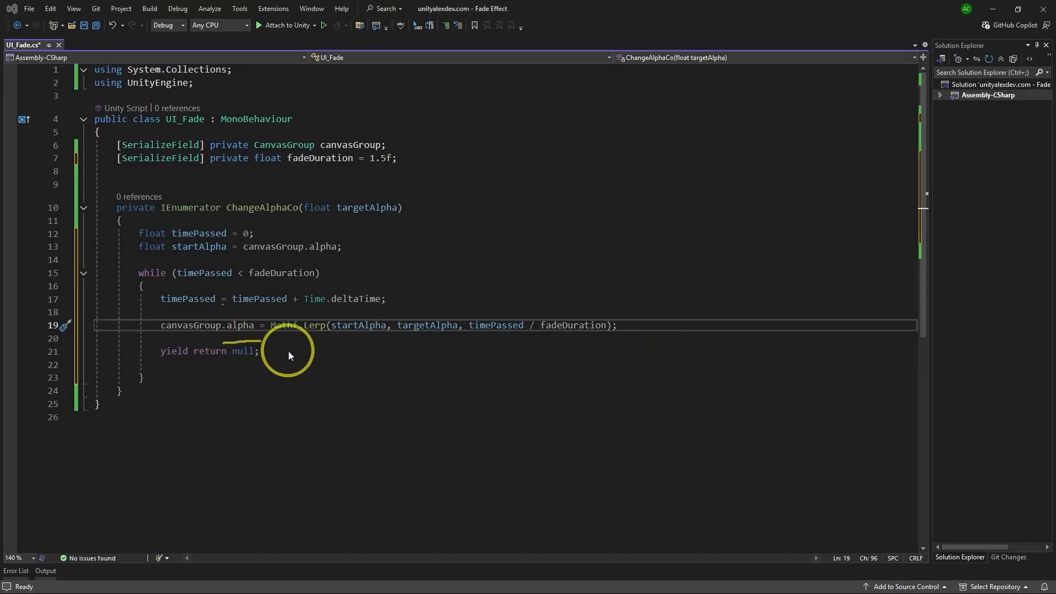
mouse_move(247, 362)
text(canvasGroup.alpha = targetAlpha;)
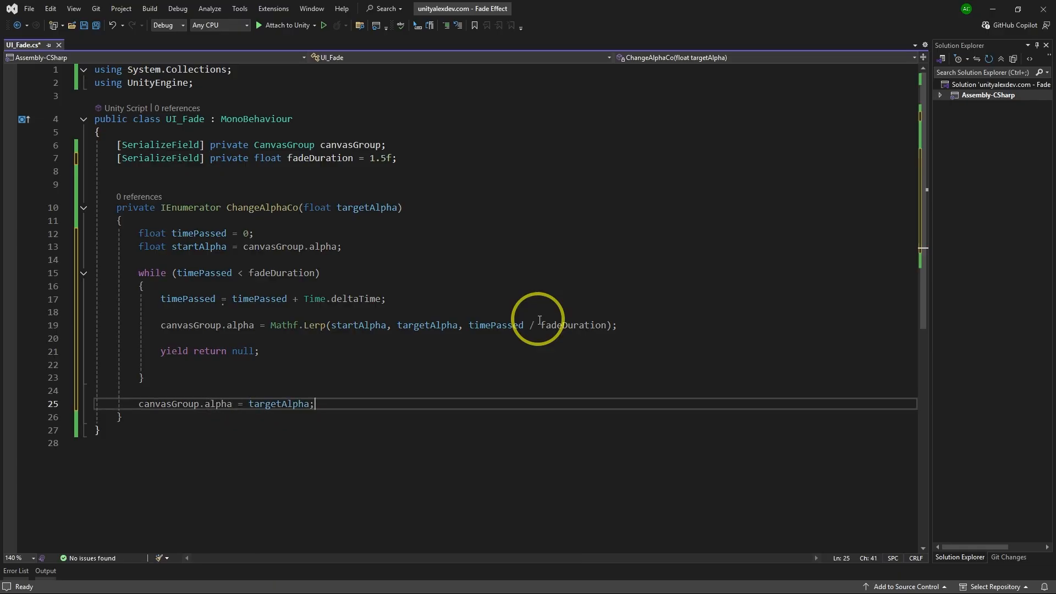
Step: Save the script after setting canvasGroup.alpha to targetAlpha following the loop
key(ctrl+s)
text(private void Start())
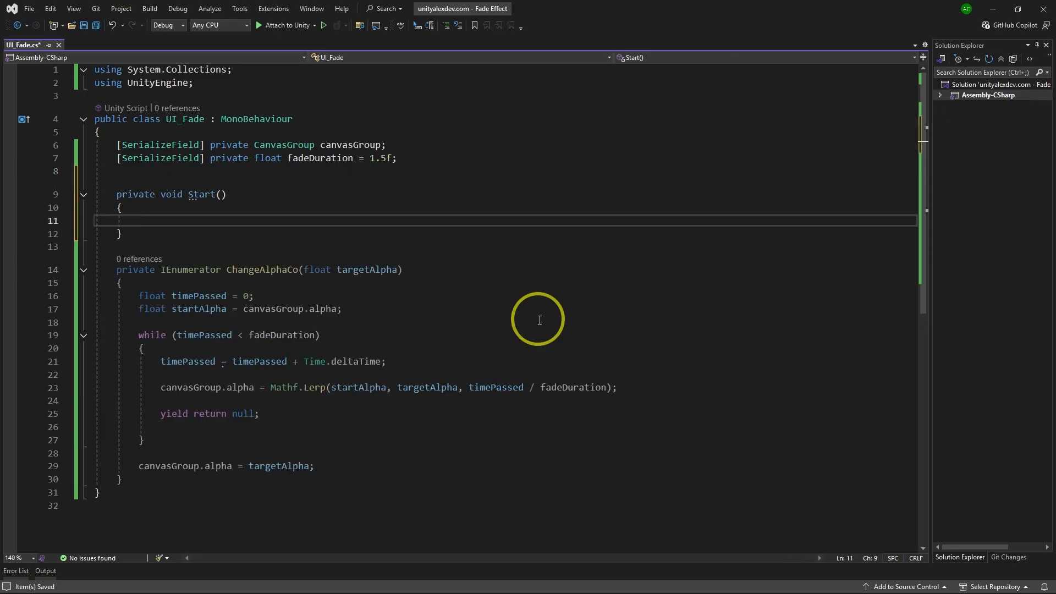
mouse_move(237, 285)
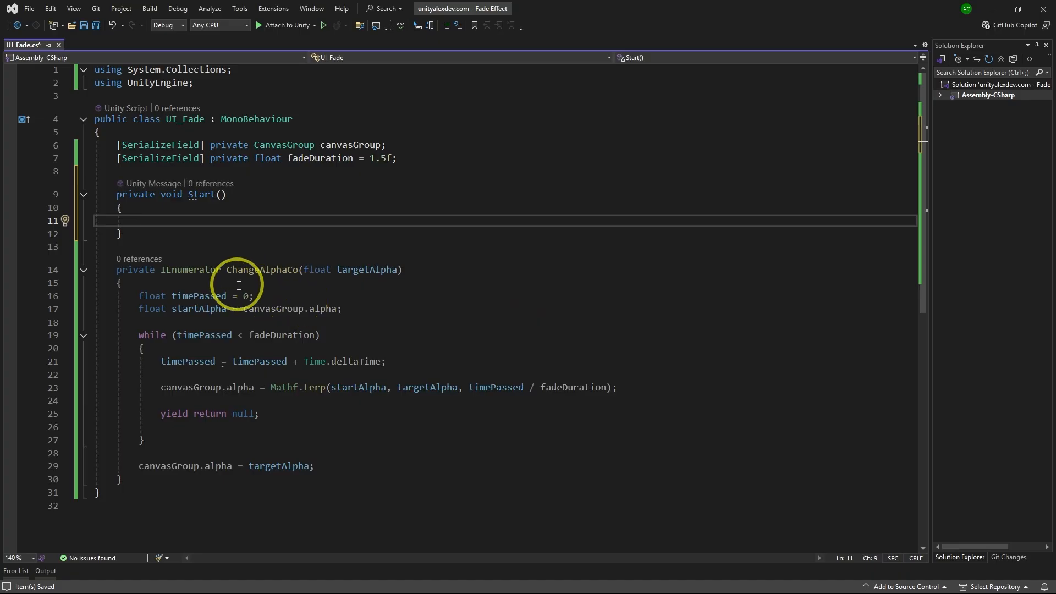
Step: In Start, call StartCoroutine(ChangeAlphaCo(0)) and save the script
text(C)
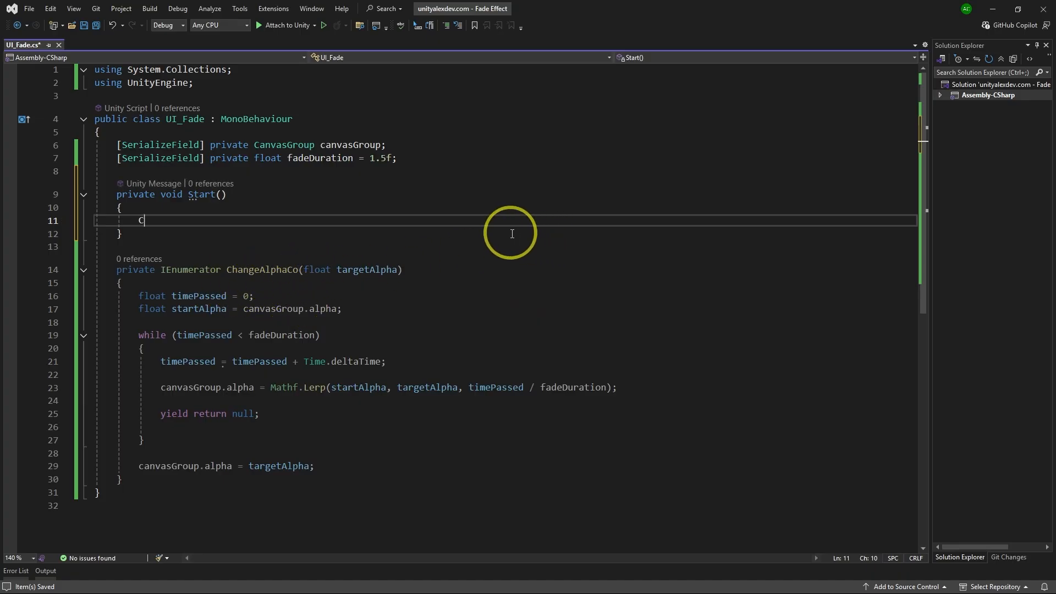
text(hangeAlphaCo(fadeDuration);)
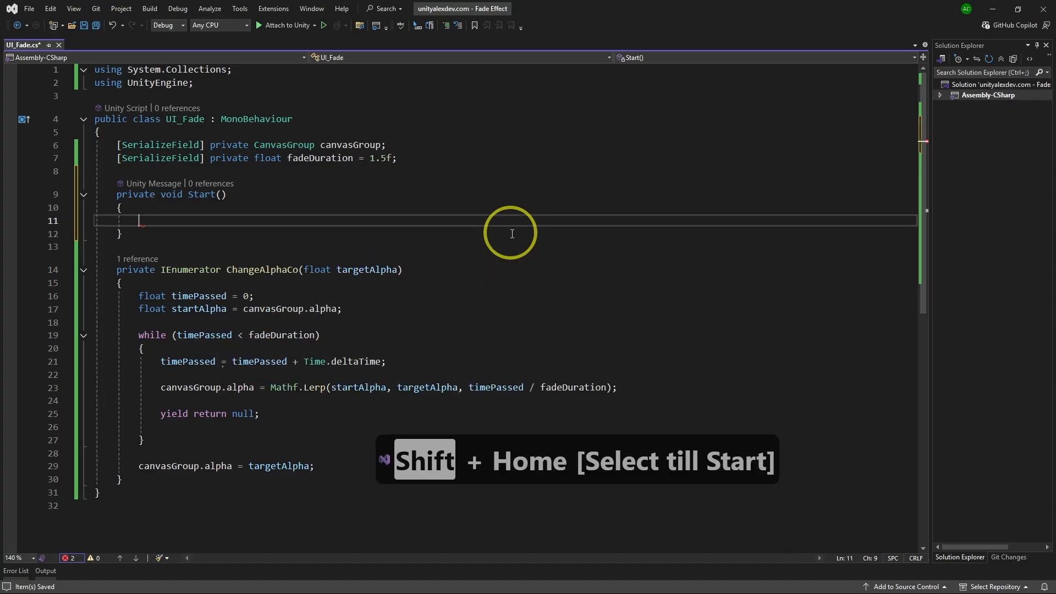
text(StartCoroutine(CH)
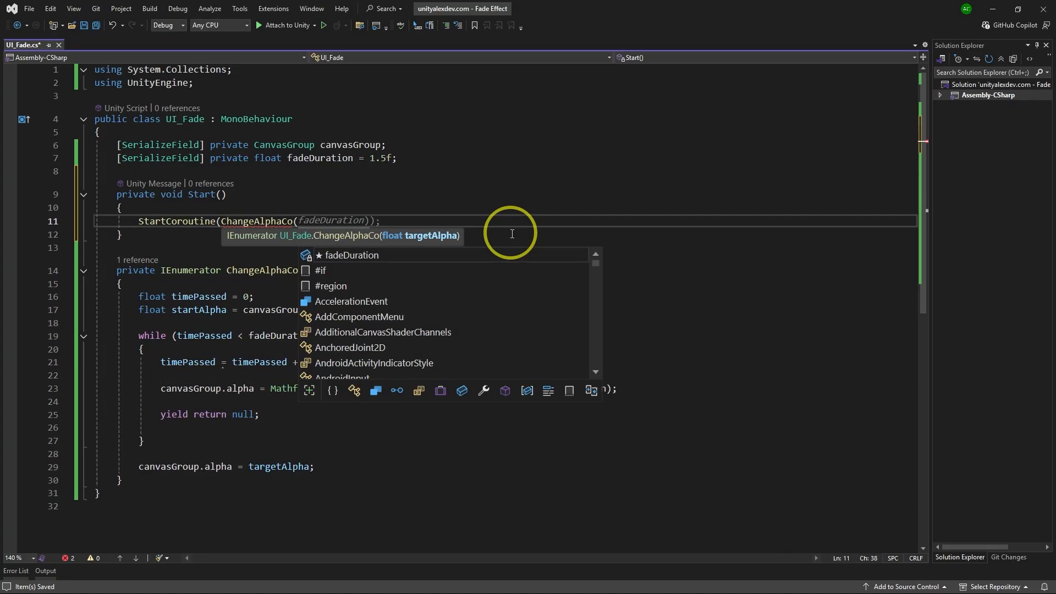
click(66, 221)
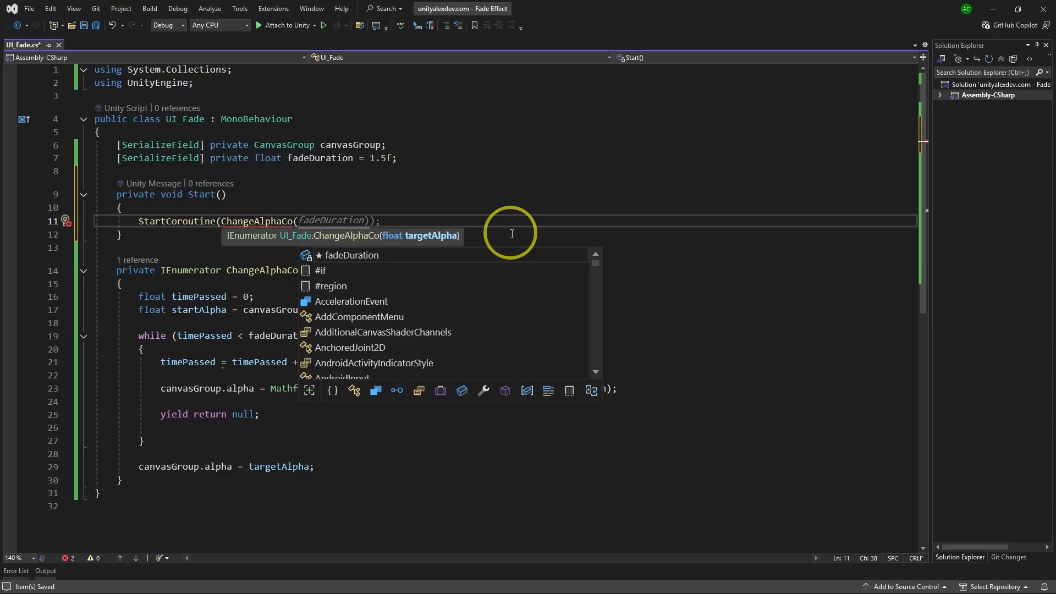
text(0)
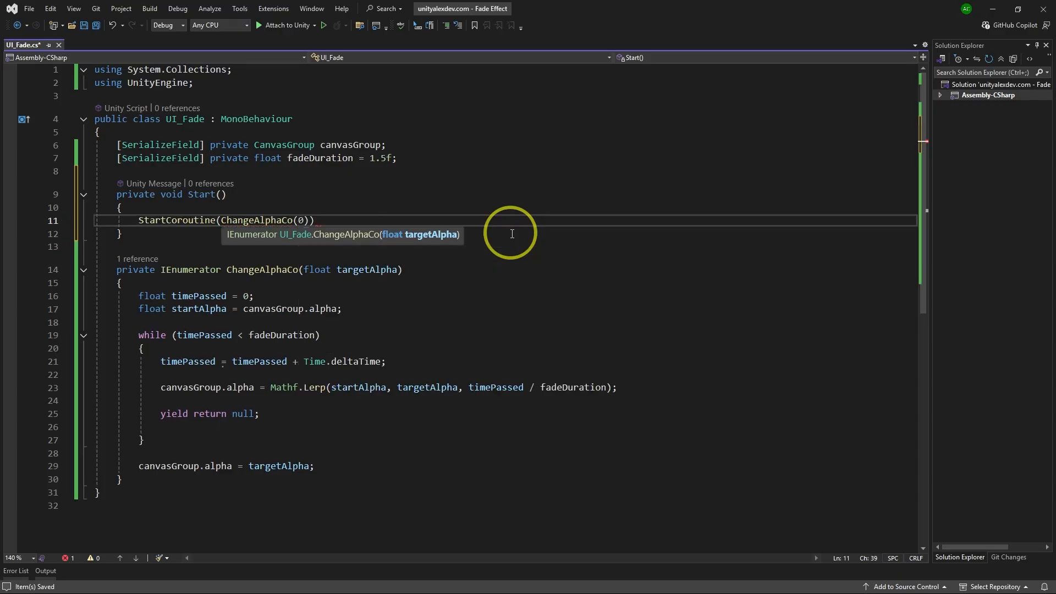
key(ctrl+s)
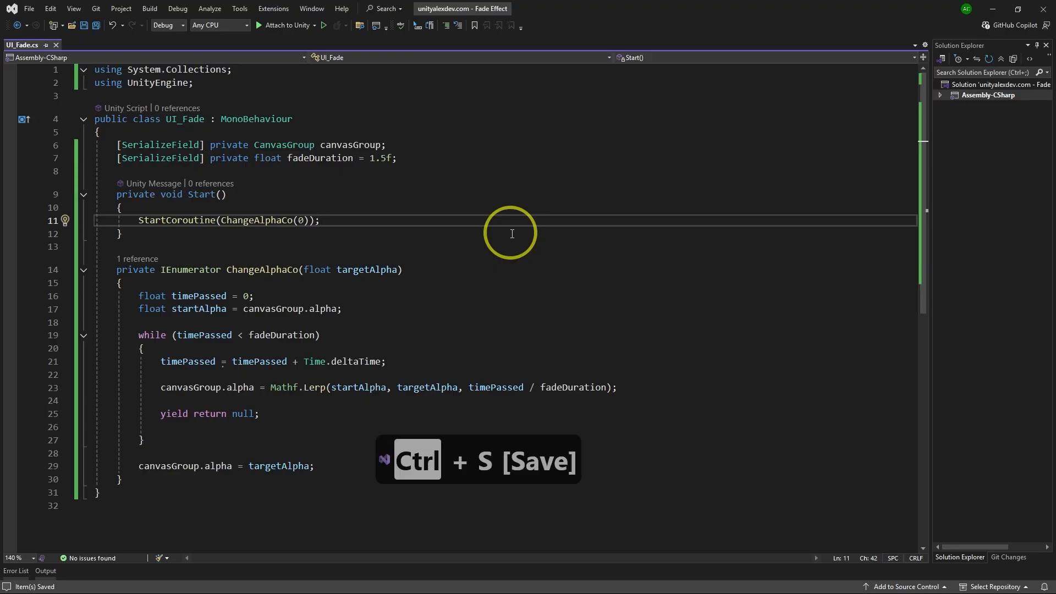
key(ctrl+s)
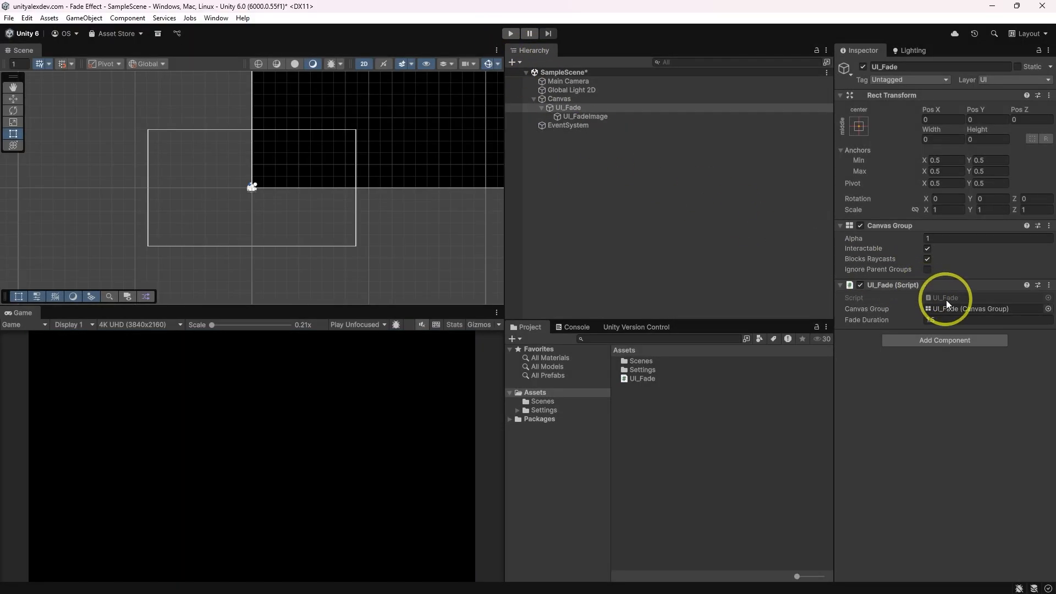
Step: Check the UI_Fade component and enter Play mode to test the fade
double_click(641, 378)
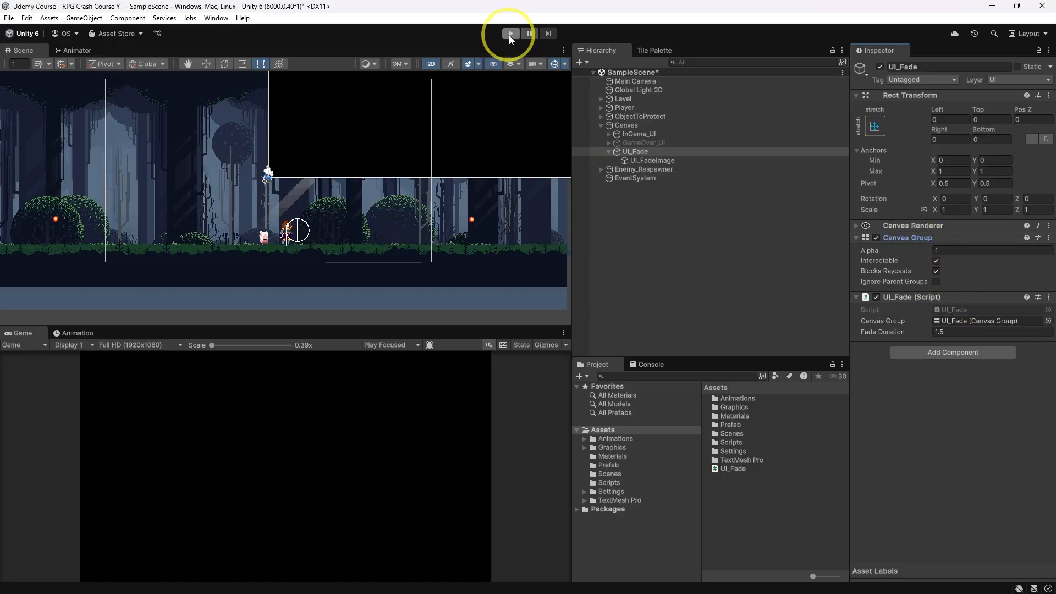
click(509, 34)
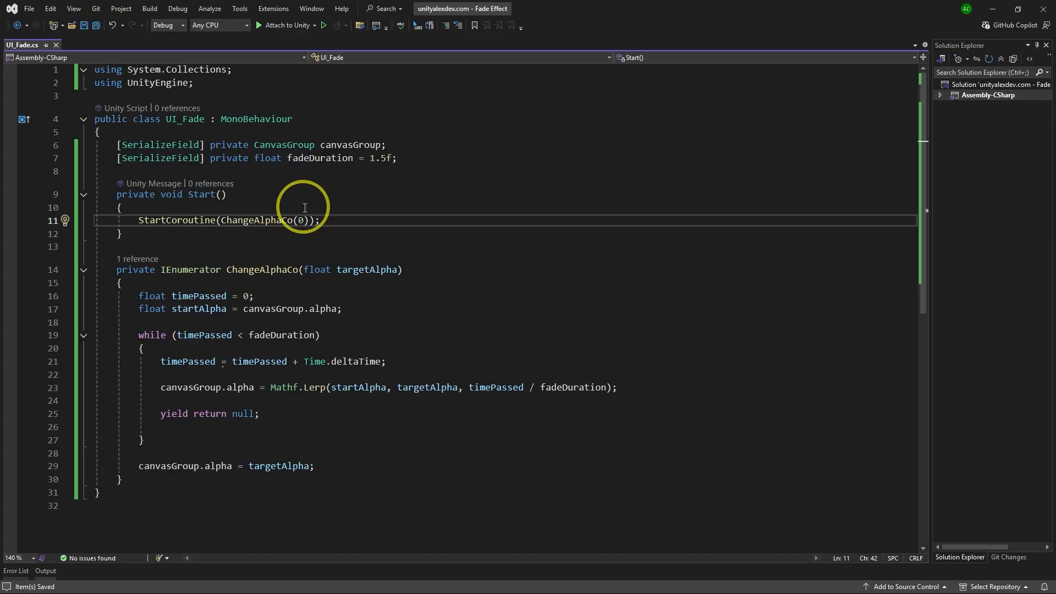
mouse_move(173, 285)
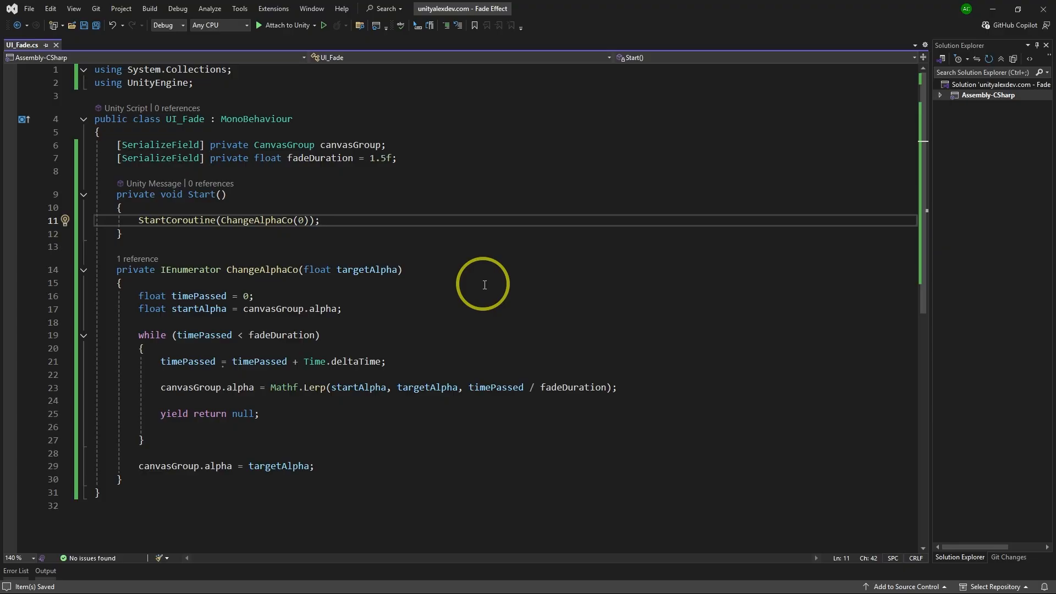
click(320, 220)
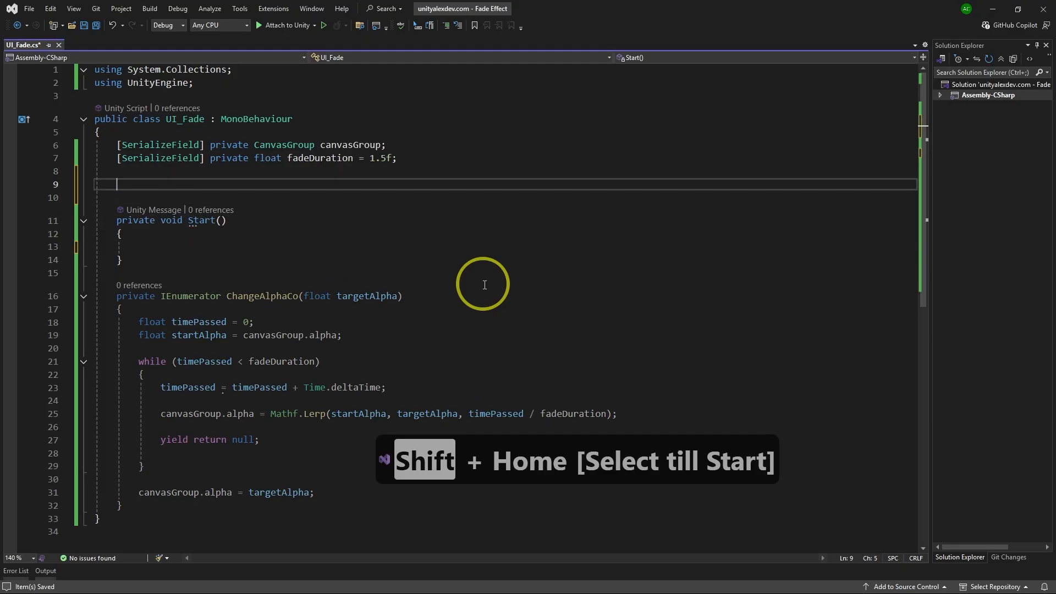
Step: Declare a 'private Coroutine changeAlphaCo' field and delete the old Start method
text(private Coroutine)
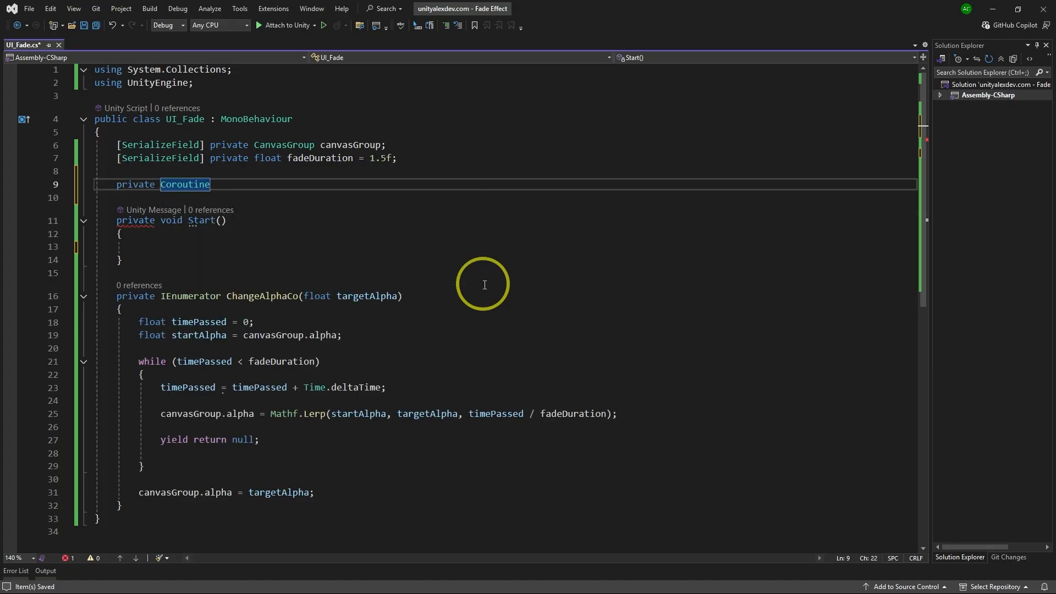
text(c)
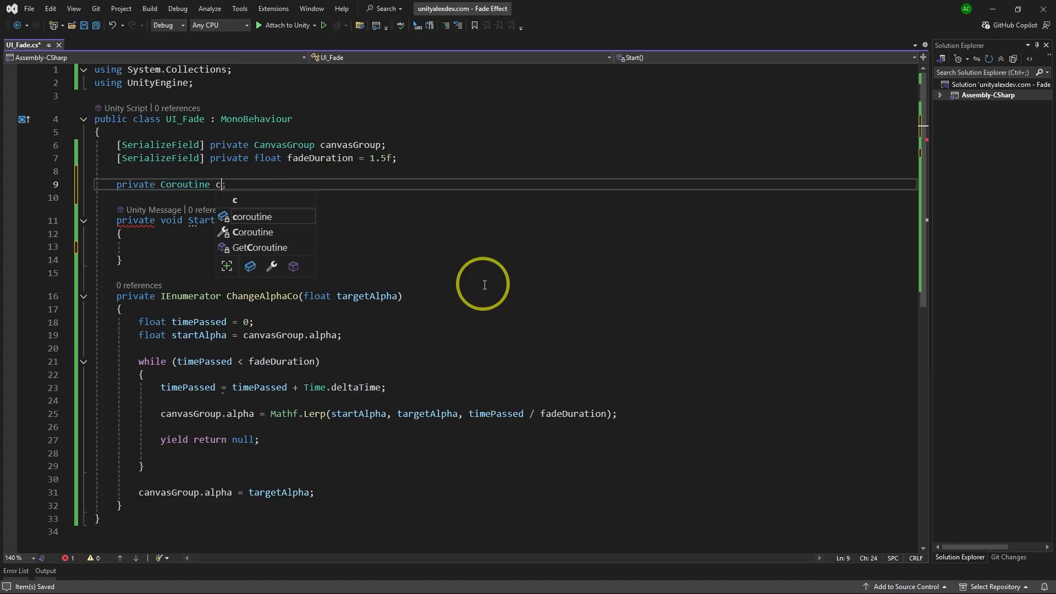
text(hangeAlphaC)
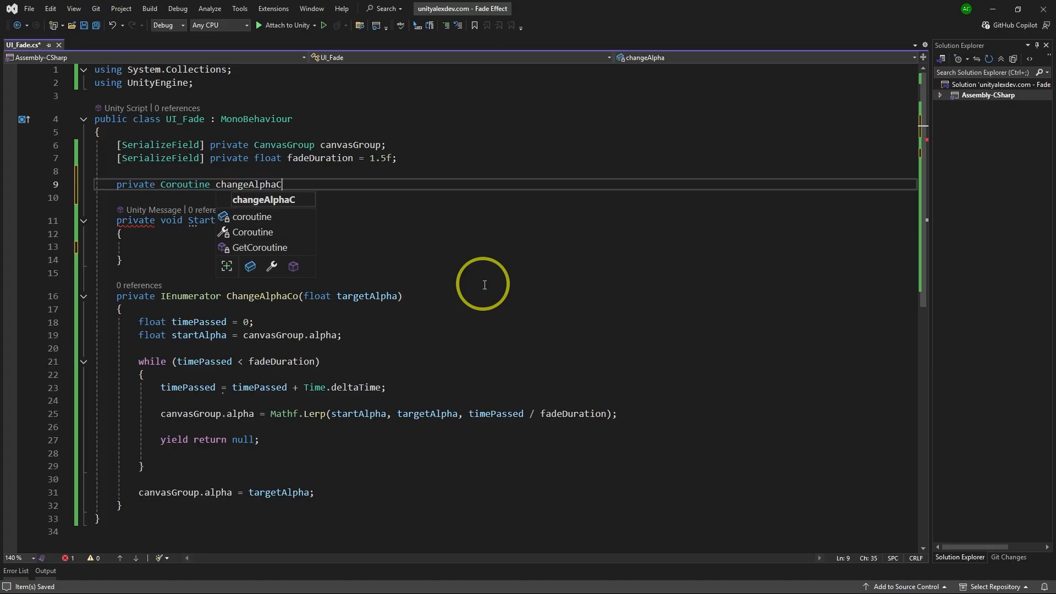
key(shift+home)
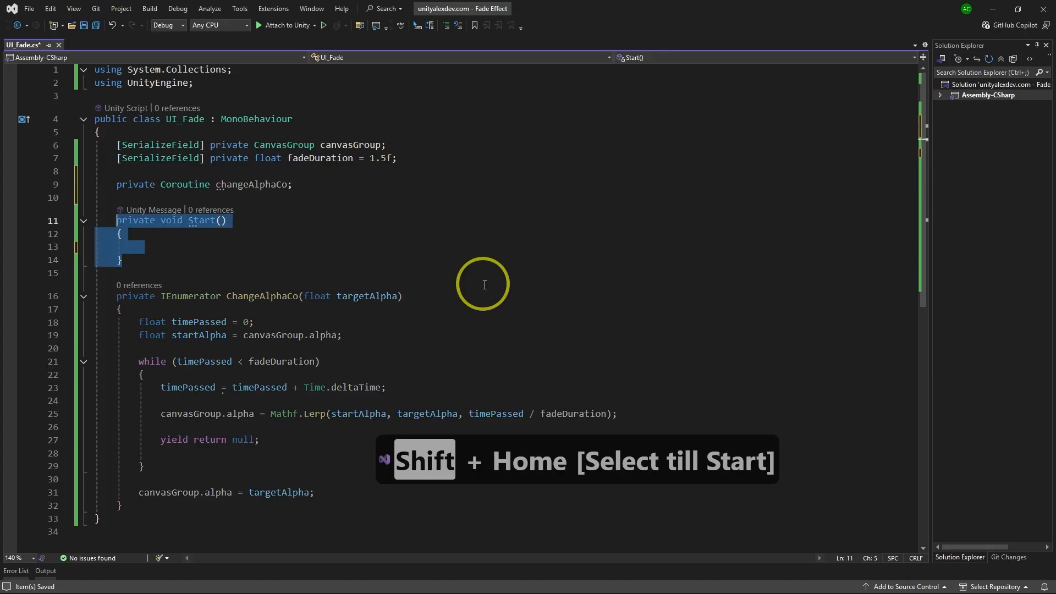
key(Delete)
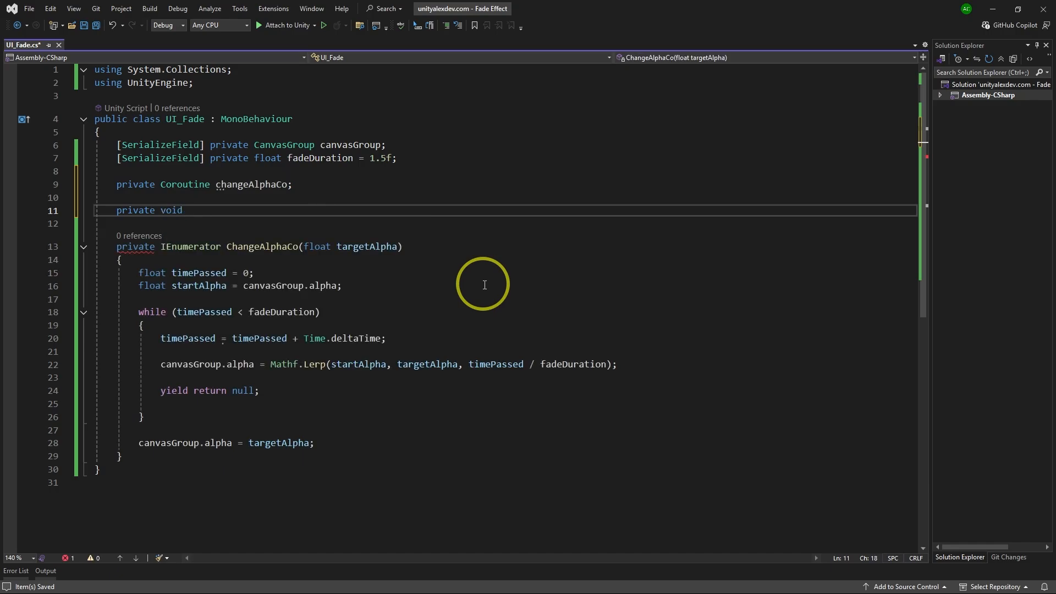
Step: Write FadeEffect(float targetAlpha) assigning changeAlphaCo = StartCoroutine(ChangeAlphaCo(targetAlpha))
text(FadeEffect)
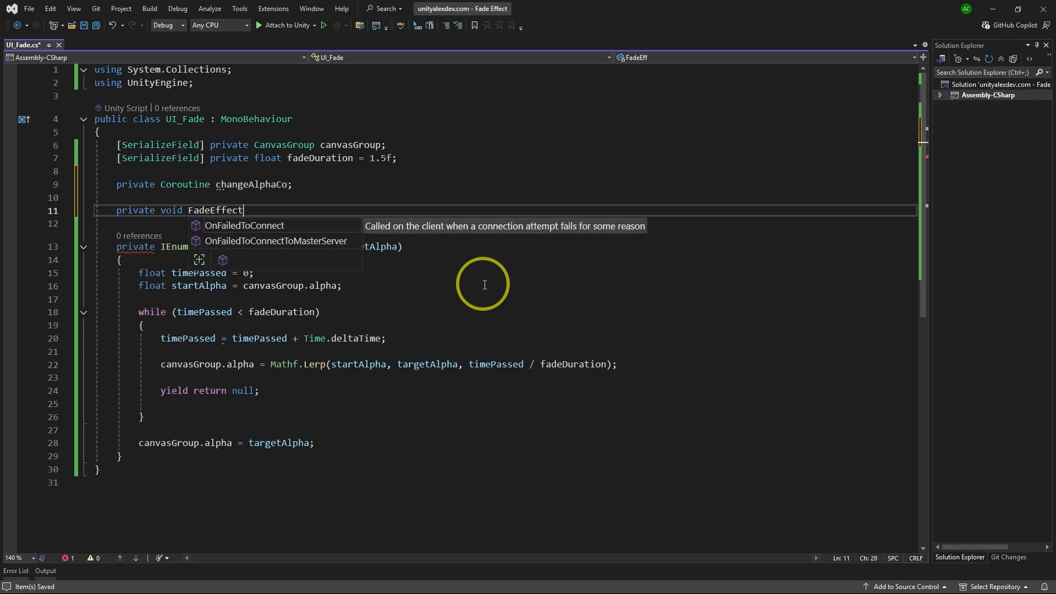
text((float targetAlpha)
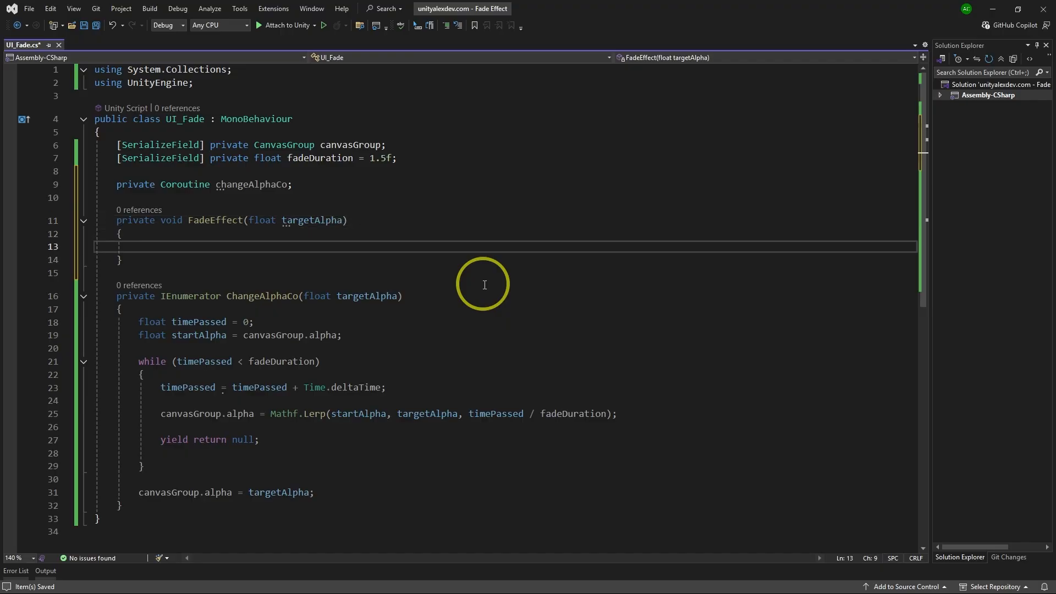
text(ChangeAlphaCo(targetAlpha);)
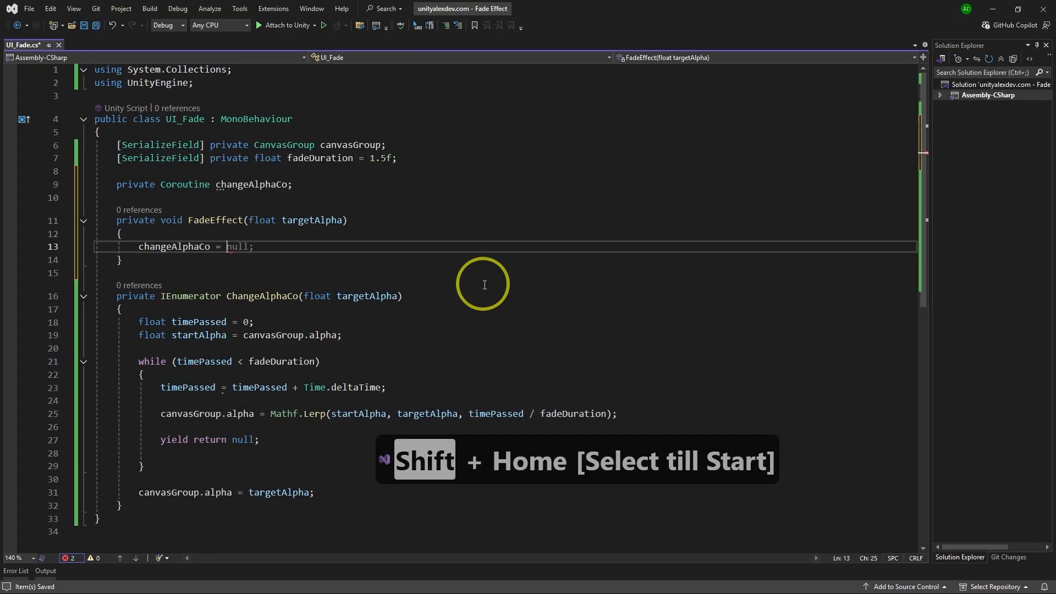
text(StartCoroutine(ChangeAlphaCo(targetAlpha));)
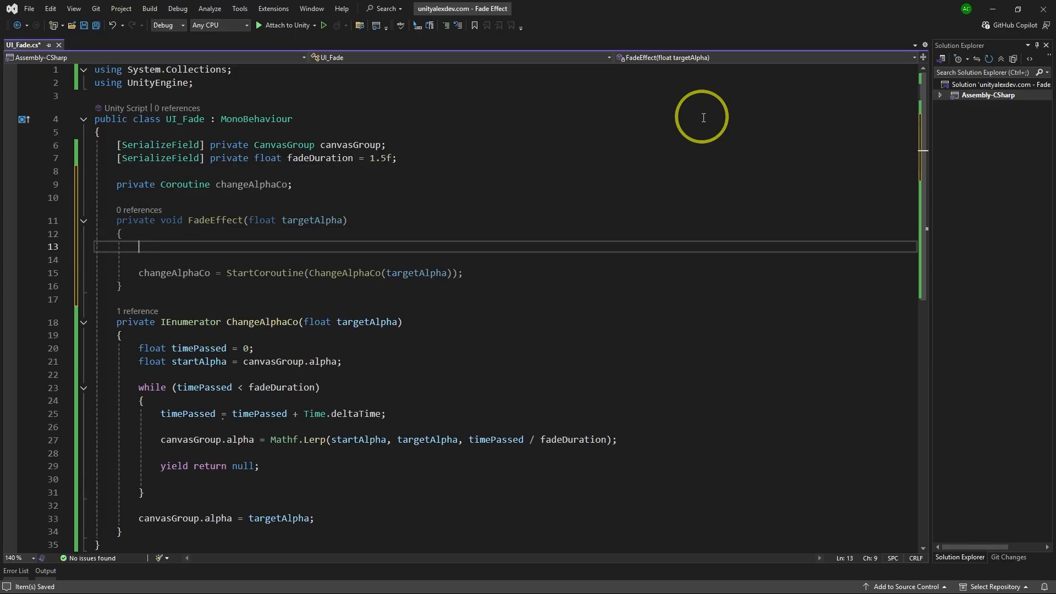
Step: Stop a non-null changeAlphaCo in FadeEffect, then declare a 'private Coroutine changeColorCo' field
text(if(changeAlphaCo != null) {)
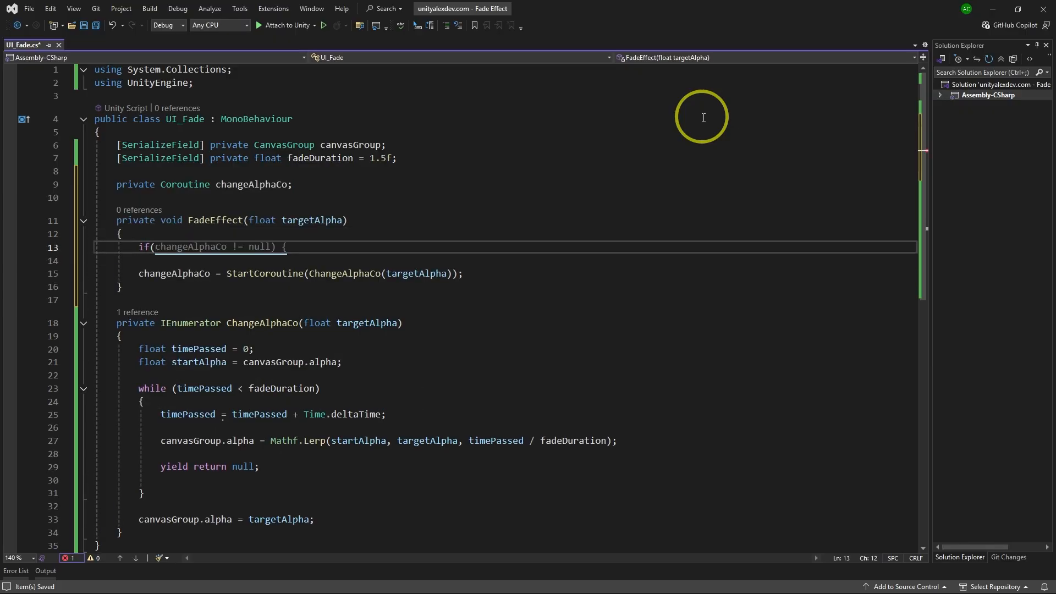
text(StopCoroutine(changeAlphaCo);)
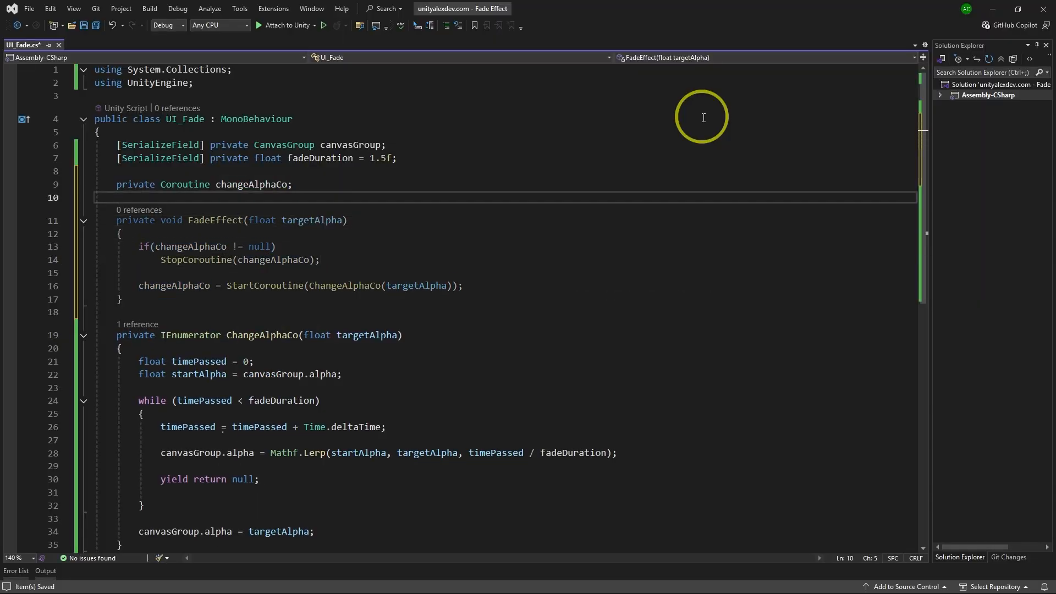
text(private Coroutine changeColorCo;)
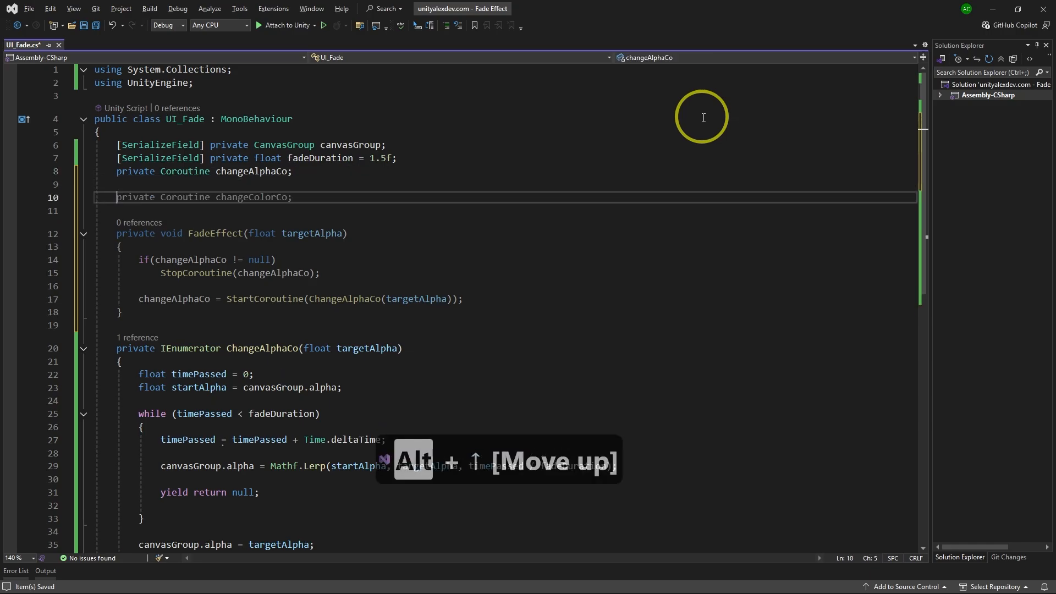